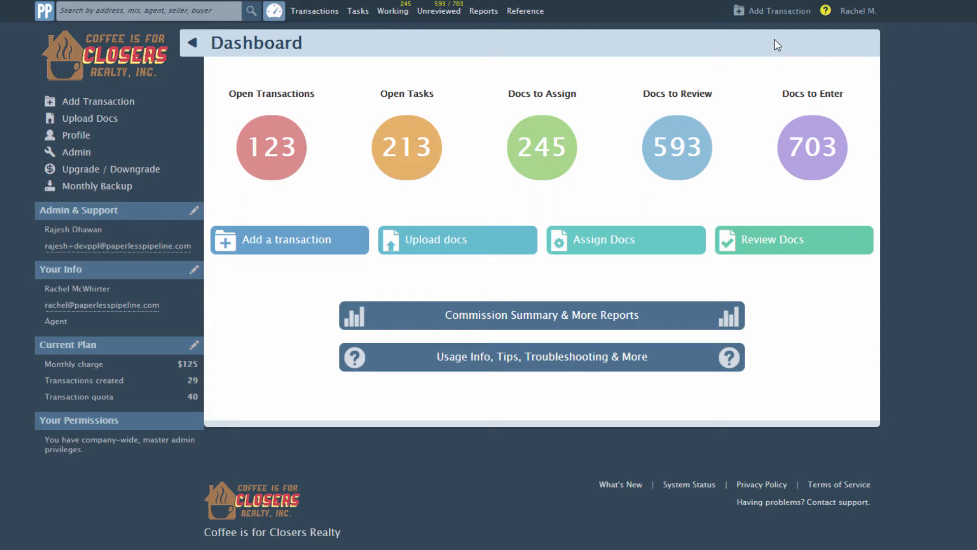
{"action": "mouse_move", "coordinate": [858, 11]}
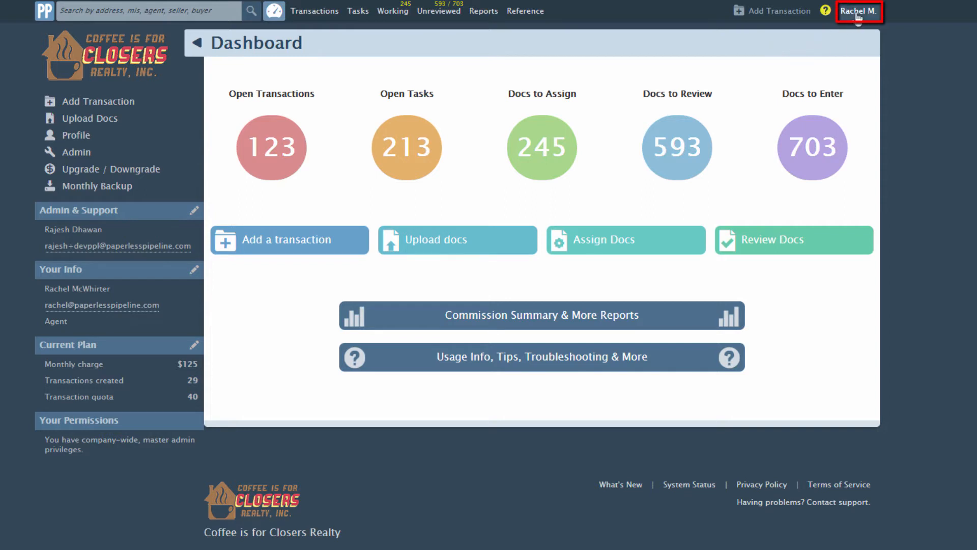
Step: Open the company users list in admin settings and view one agent's account actions
{"action": "left_click", "coordinate": [859, 11]}
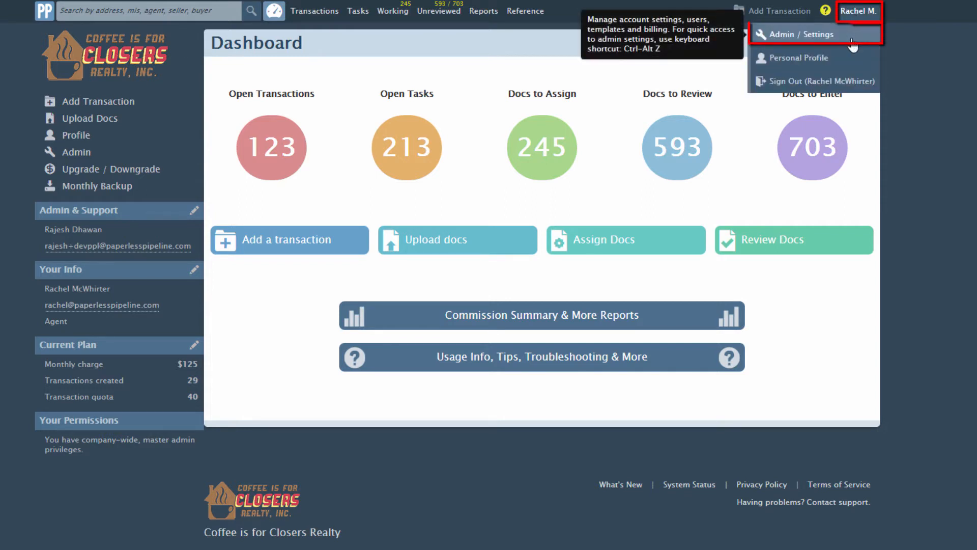
{"action": "left_click", "coordinate": [804, 35]}
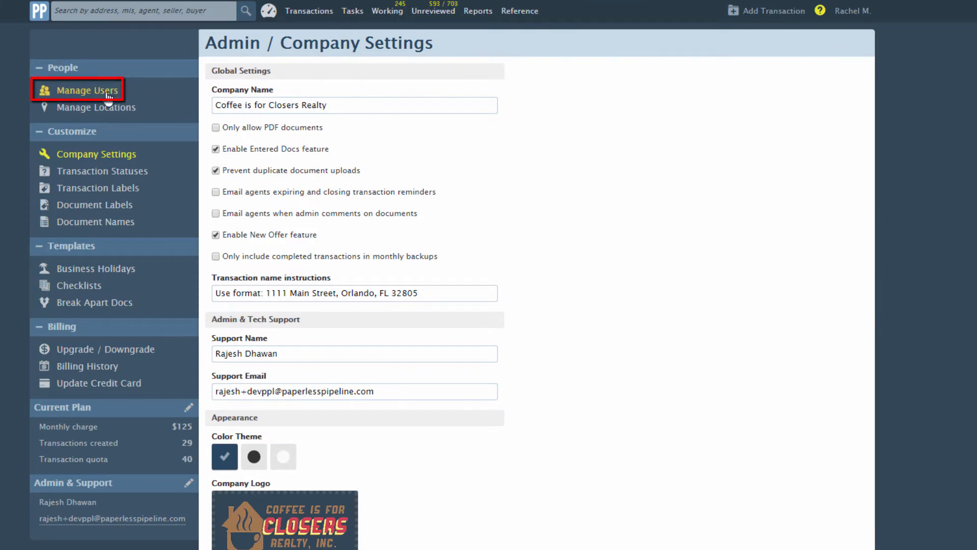
{"action": "left_click", "coordinate": [86, 90]}
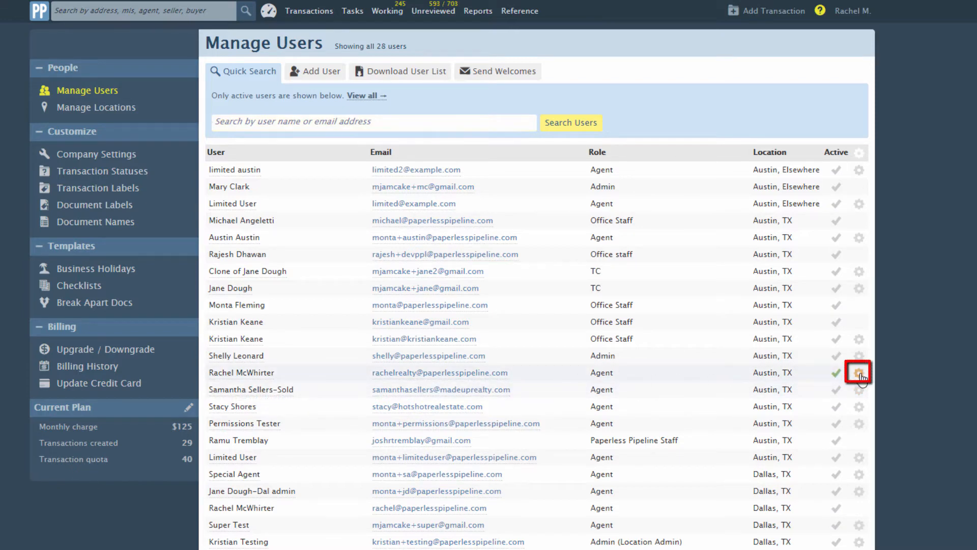
{"action": "left_click", "coordinate": [858, 372]}
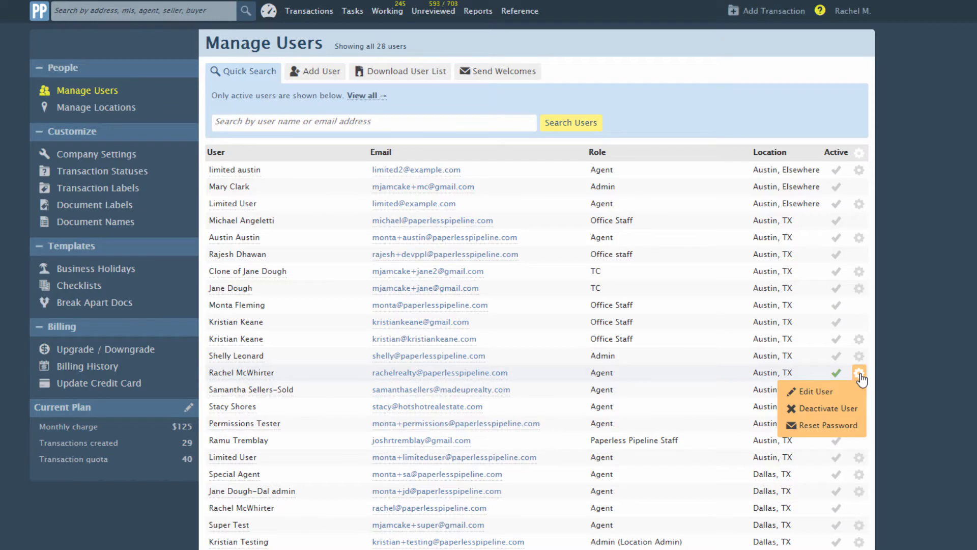
{"action": "left_click", "coordinate": [858, 377]}
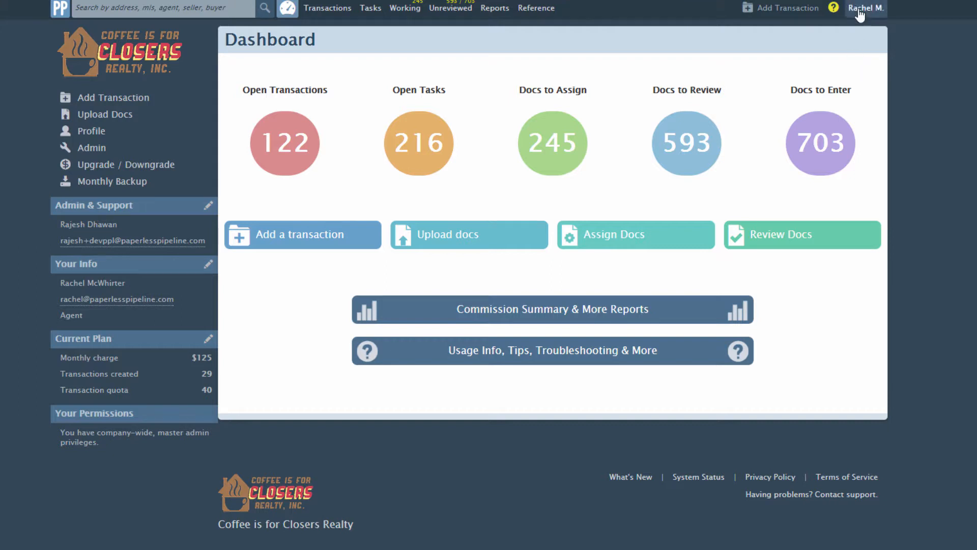
Step: Add 'Southwest City' as a new office location under Manage Locations
{"action": "left_click", "coordinate": [865, 7]}
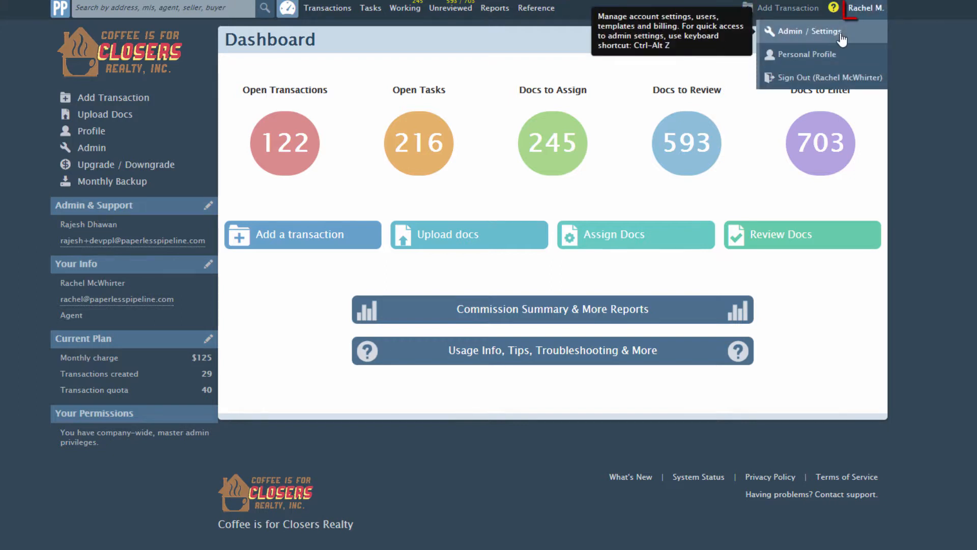
{"action": "left_click", "coordinate": [810, 31]}
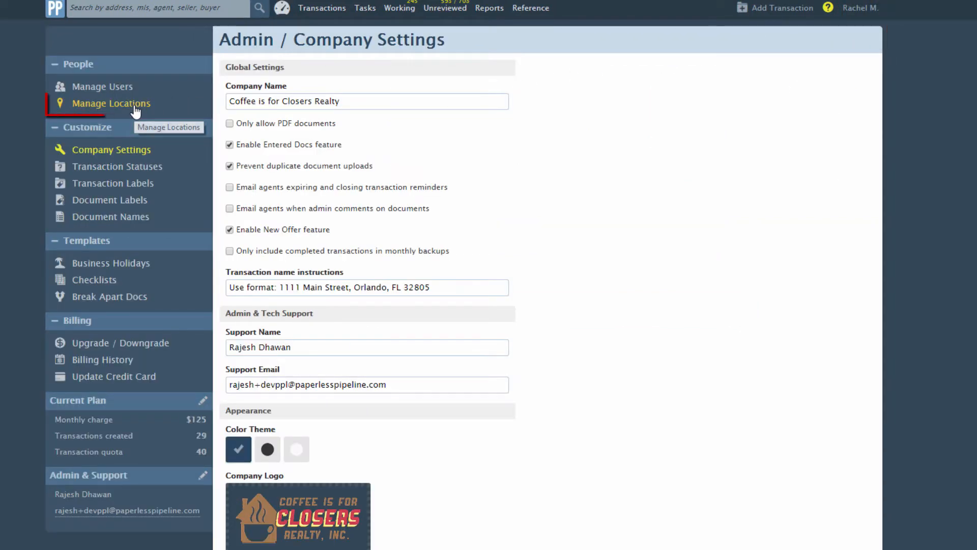
{"action": "left_click", "coordinate": [111, 103]}
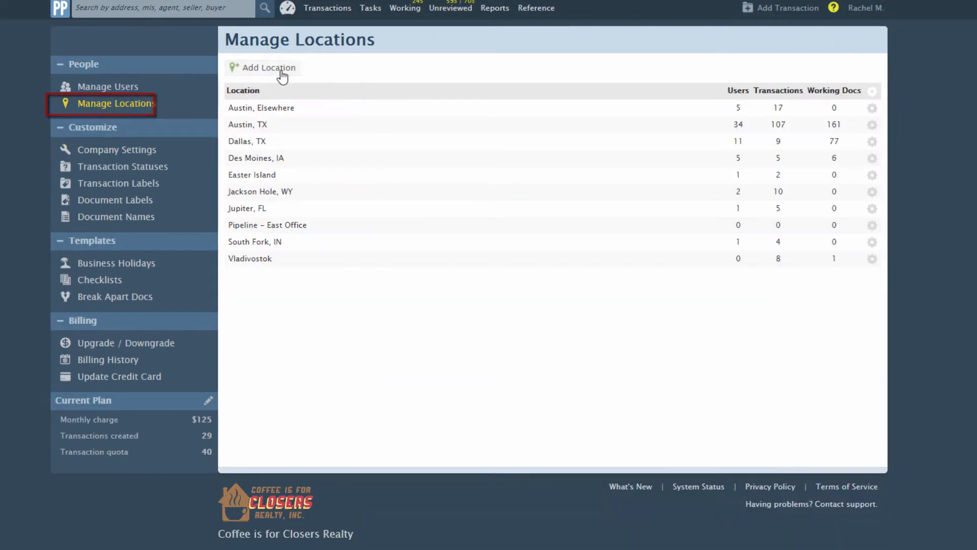
{"action": "left_click", "coordinate": [268, 67]}
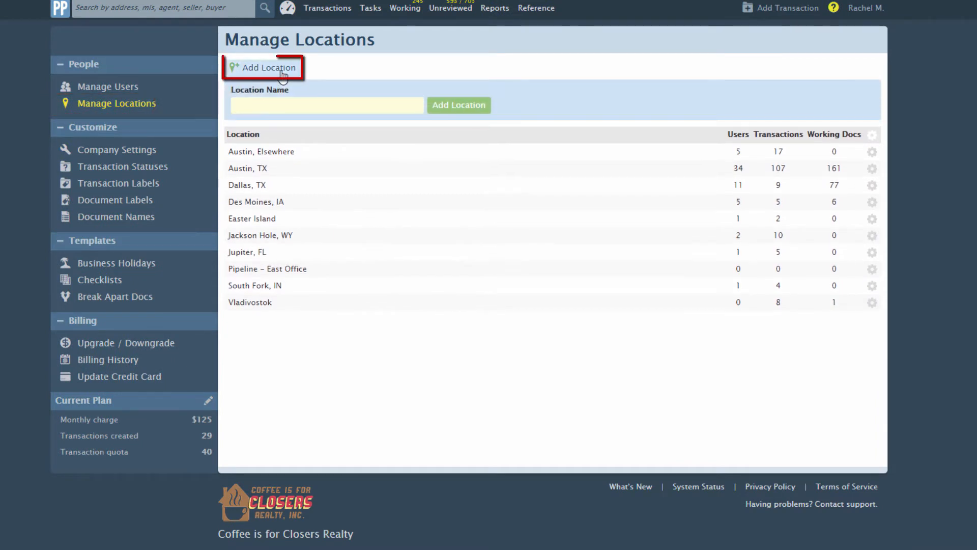
{"action": "type", "text": "Southwest City"}
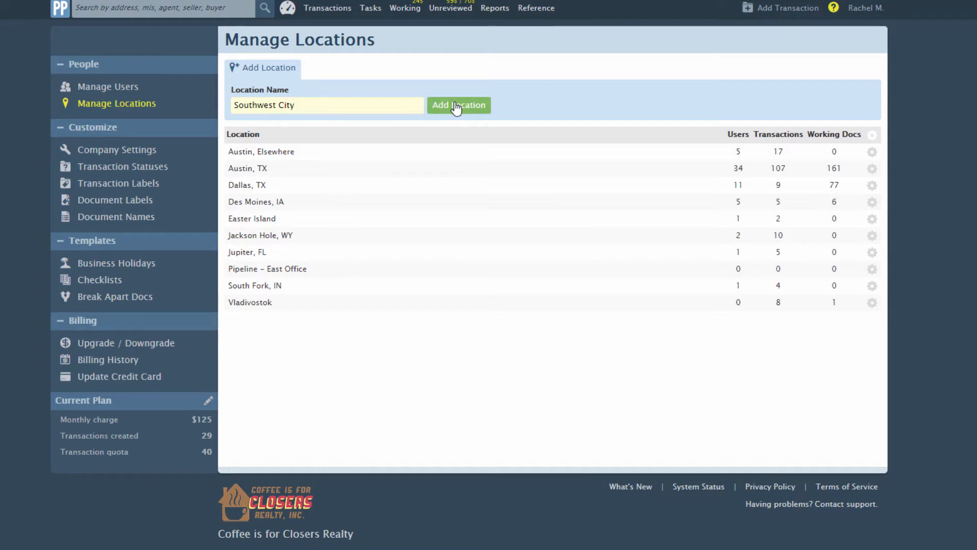
{"action": "left_click", "coordinate": [459, 104]}
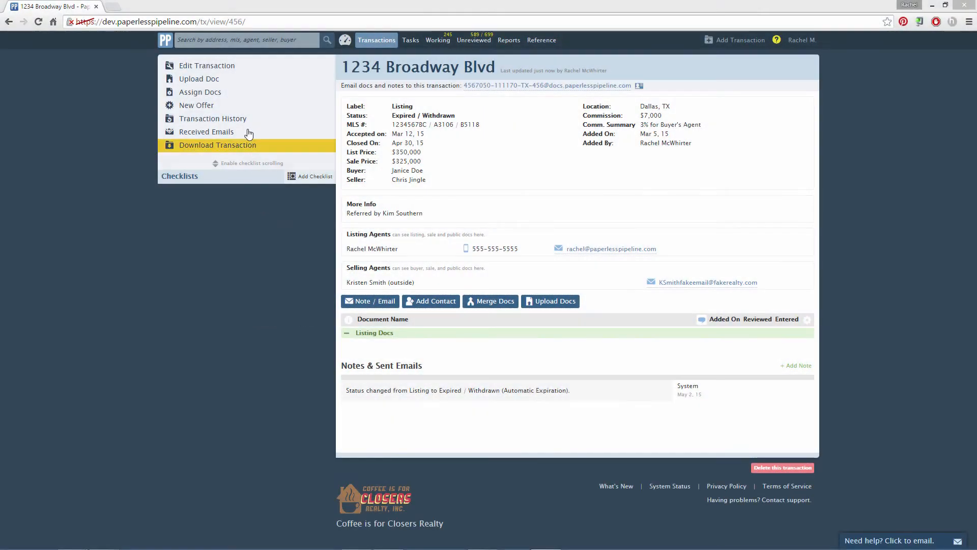
Step: Upload listing documents, including 'Keybox authorization by tenant', with the Listing permission category
{"action": "left_click", "coordinate": [199, 79]}
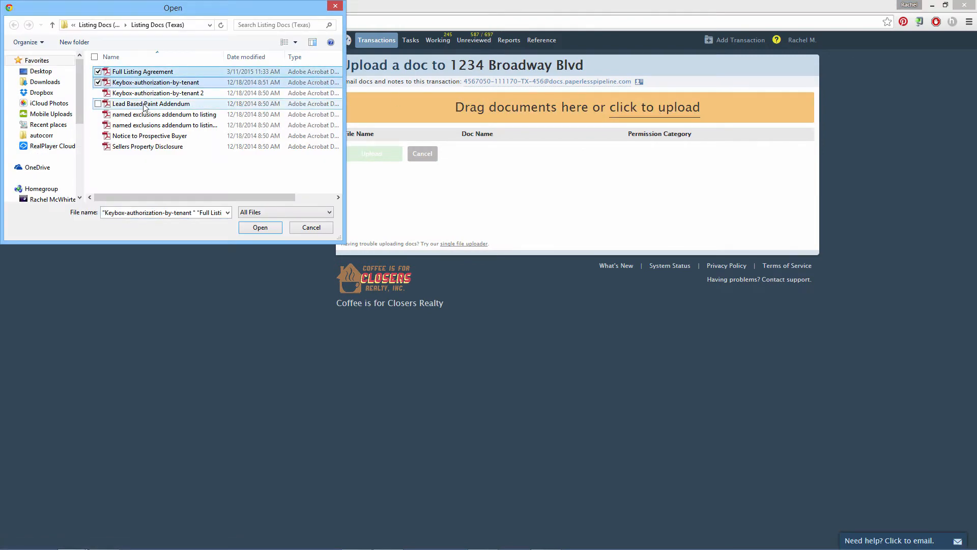
{"action": "left_click", "coordinate": [260, 227]}
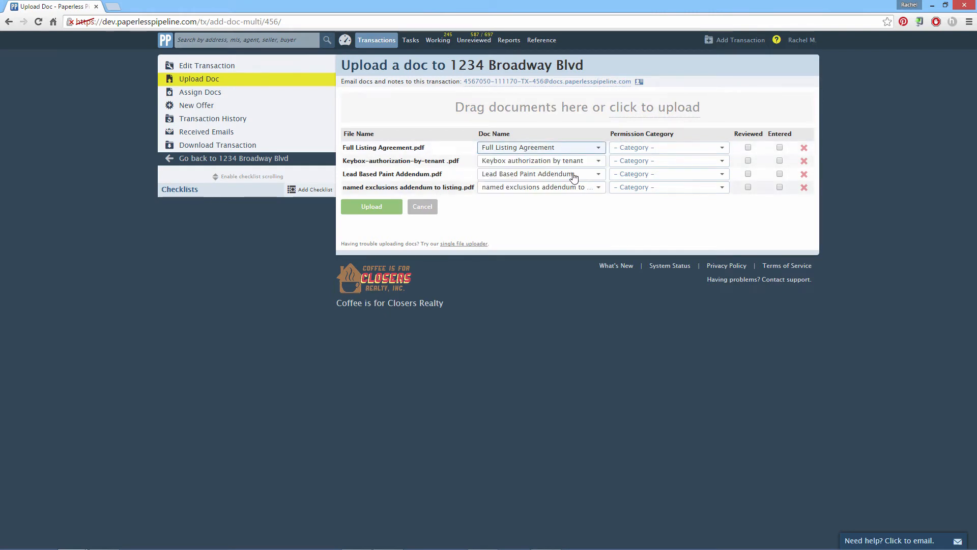
{"action": "left_click", "coordinate": [539, 161]}
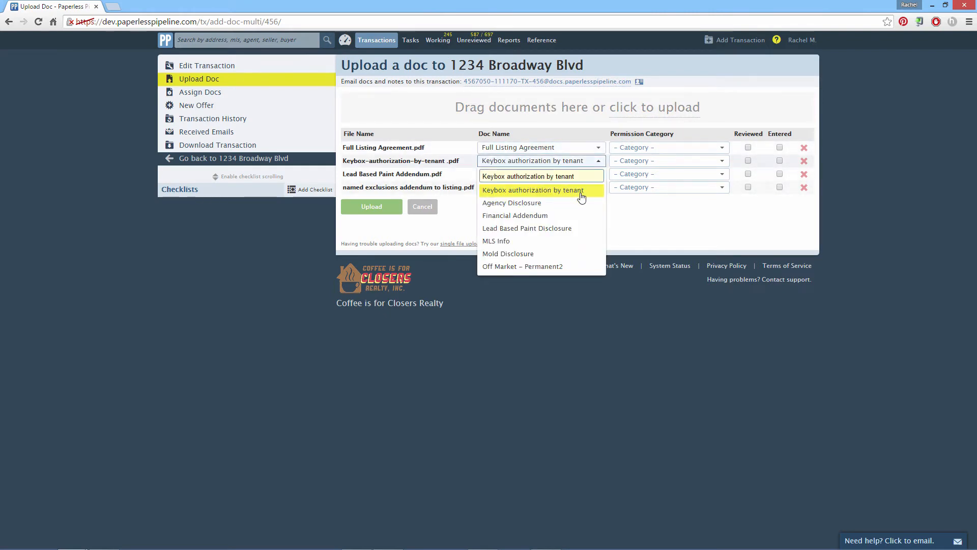
{"action": "left_click", "coordinate": [532, 190]}
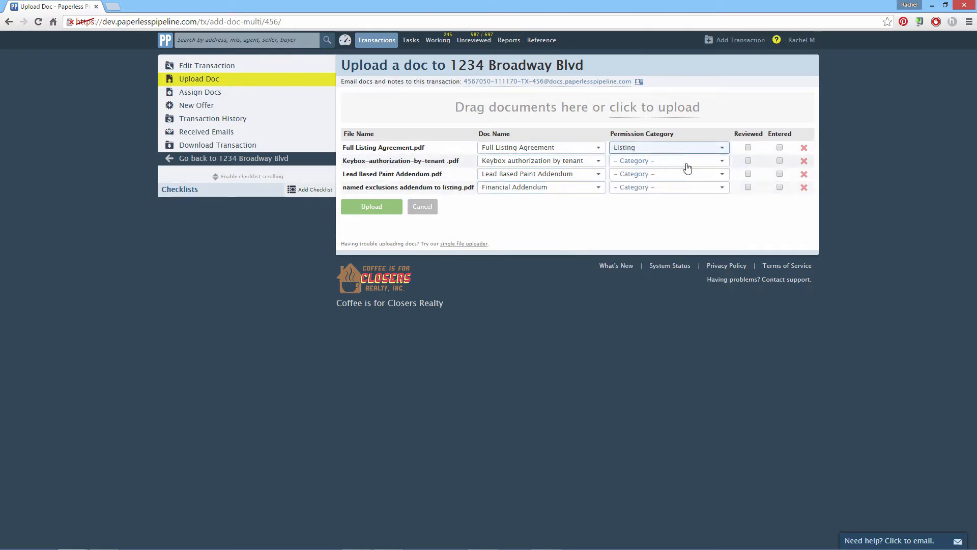
{"action": "left_click", "coordinate": [540, 147]}
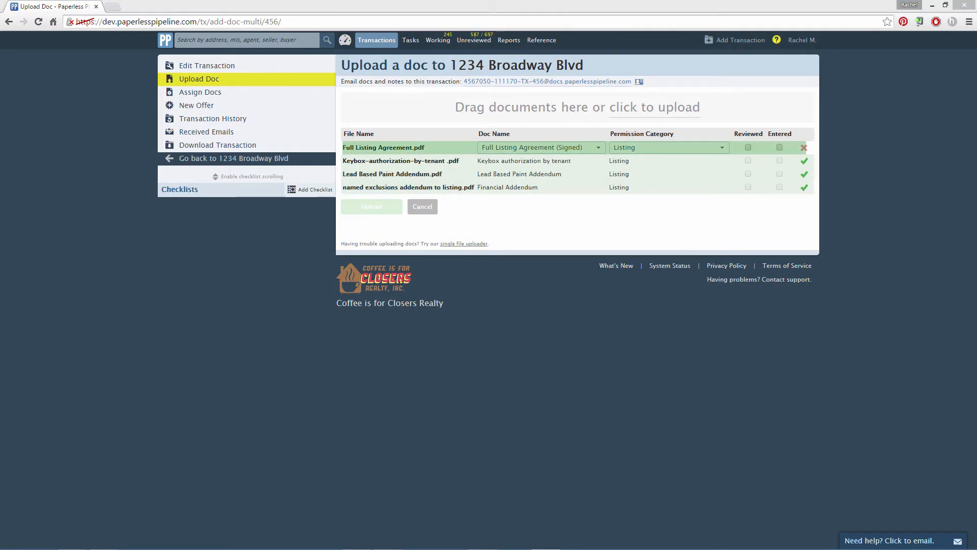
{"action": "left_click", "coordinate": [371, 206]}
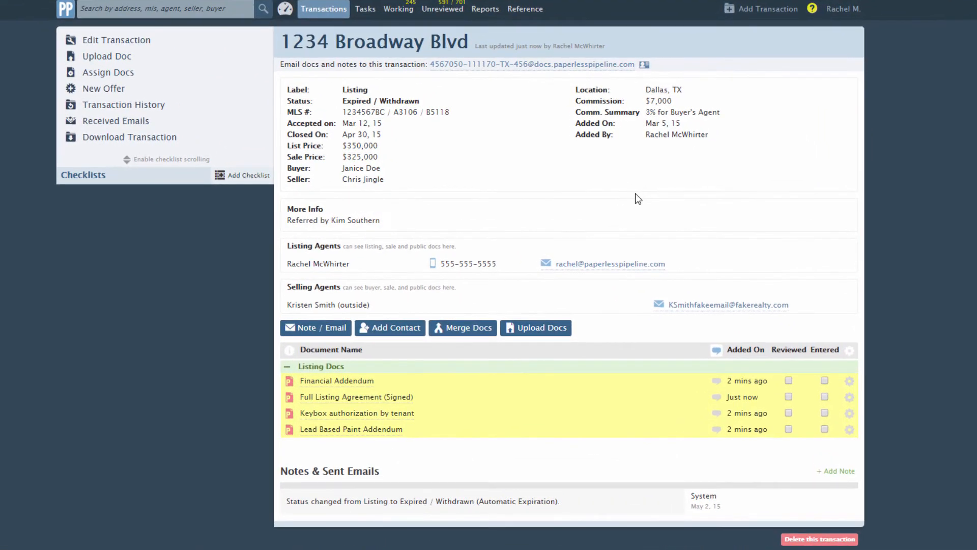
Step: Add 'Amendment to Contract' to document names and start editing Off Market - Permanent2
{"action": "left_click", "coordinate": [843, 8]}
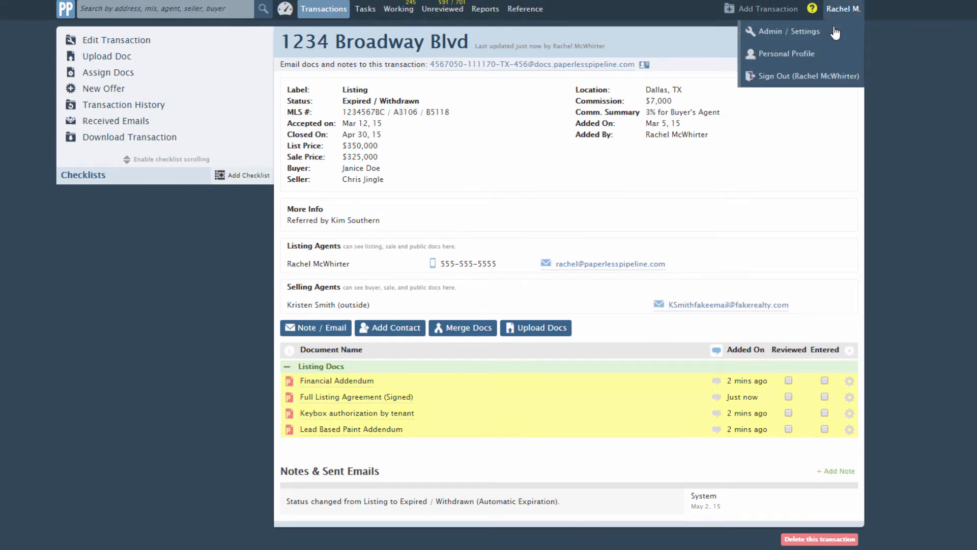
{"action": "left_click", "coordinate": [789, 31]}
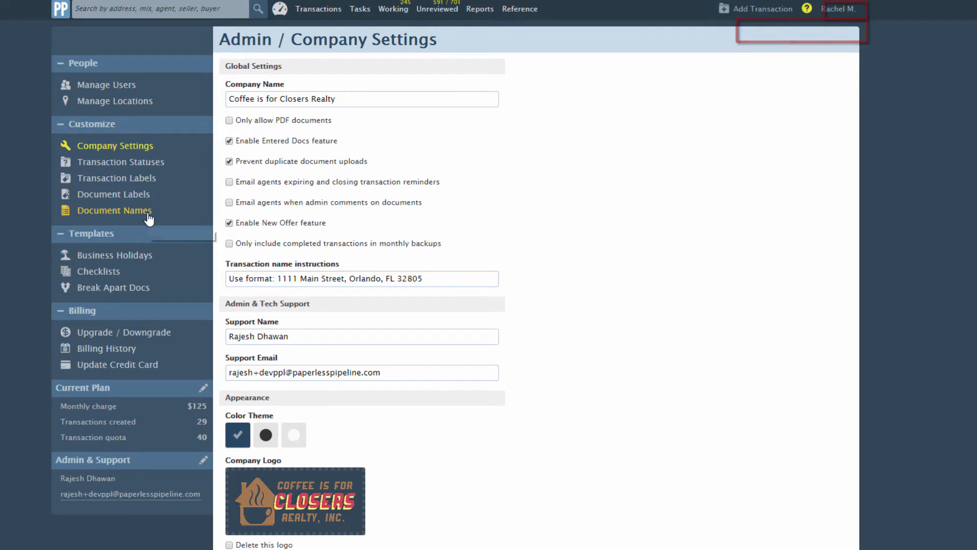
{"action": "left_click", "coordinate": [115, 211]}
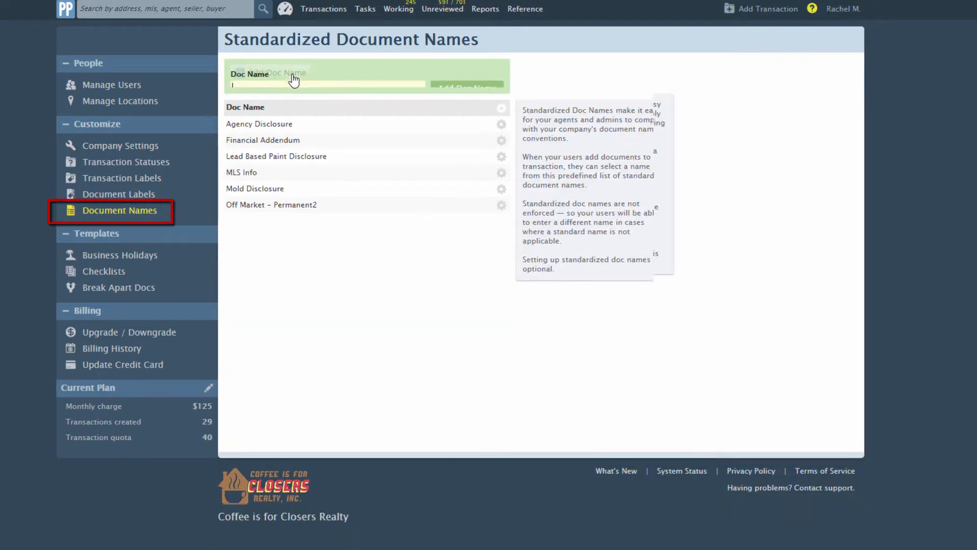
{"action": "type", "text": "Am"}
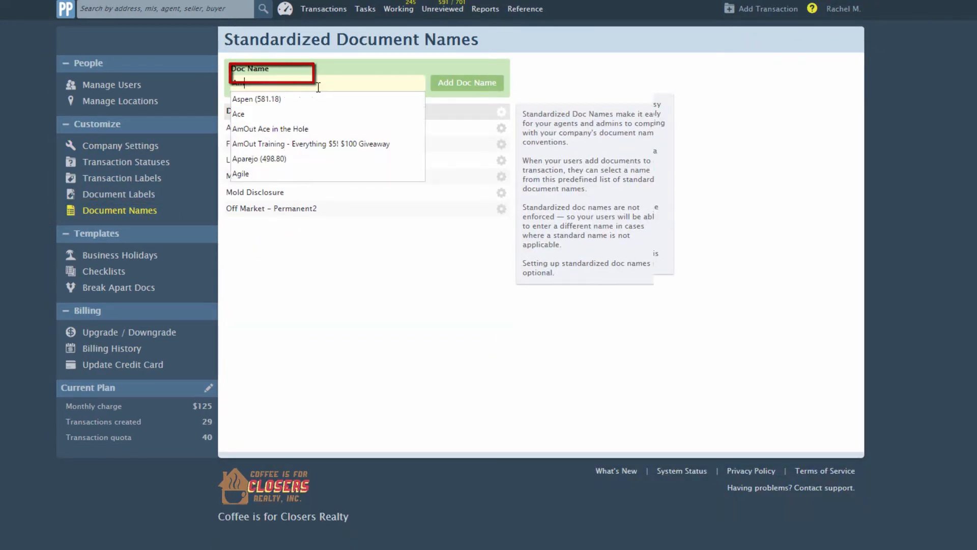
{"action": "left_click", "coordinate": [466, 83]}
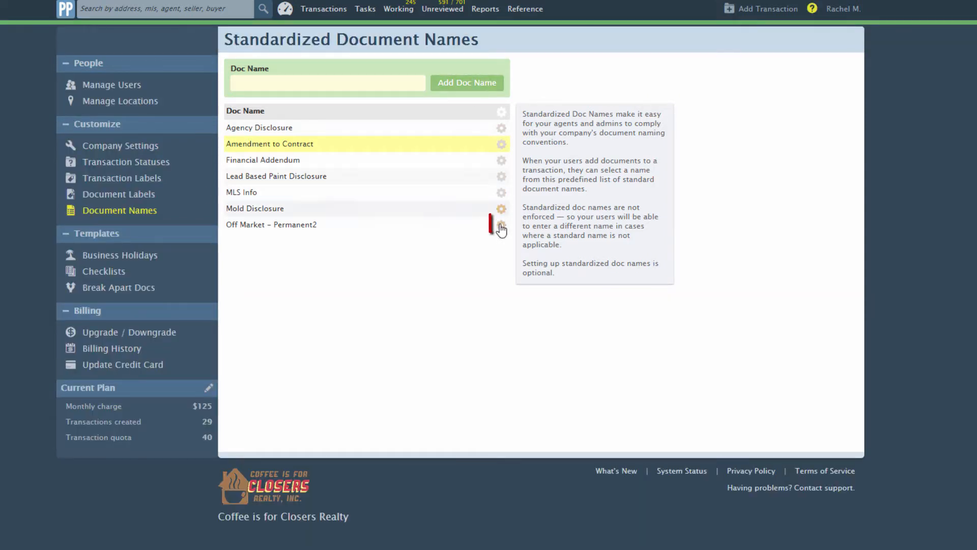
{"action": "left_click", "coordinate": [502, 225]}
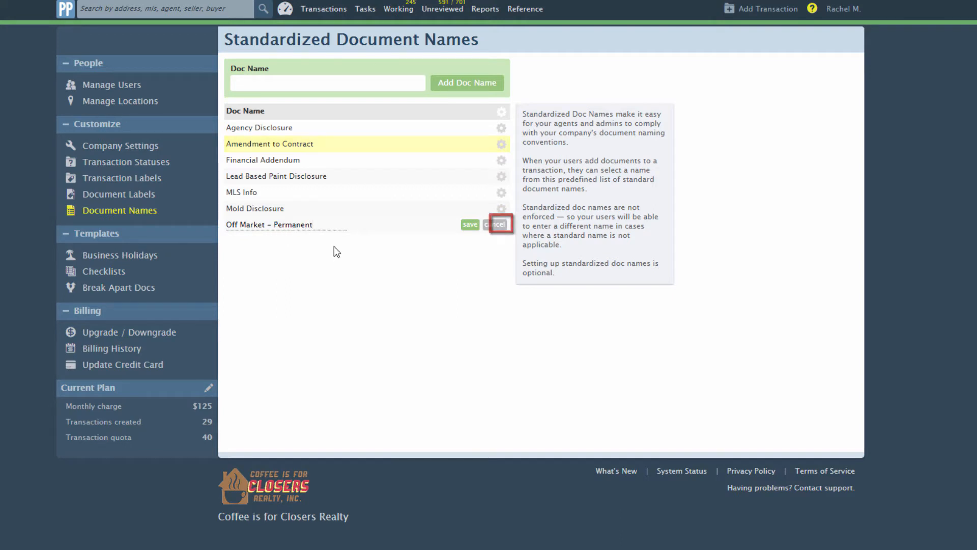
{"action": "left_click", "coordinate": [497, 225]}
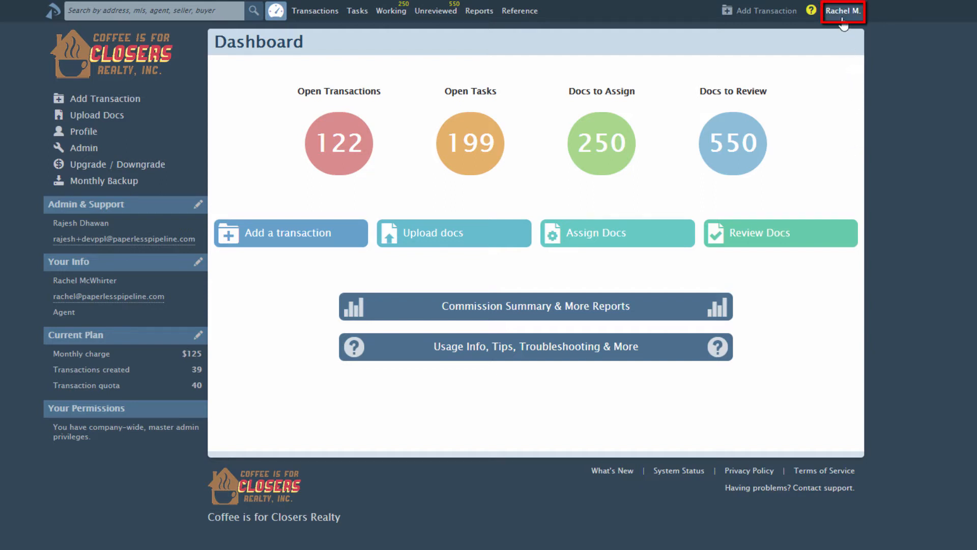
Step: Rename the fourth unused document label to 'Complete' in Document Labels settings
{"action": "left_click", "coordinate": [842, 11]}
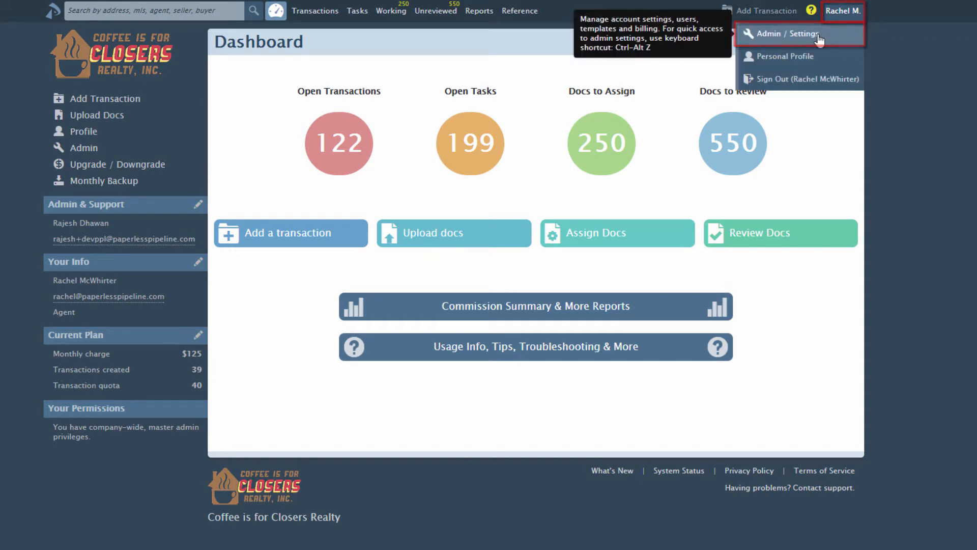
{"action": "left_click", "coordinate": [784, 34]}
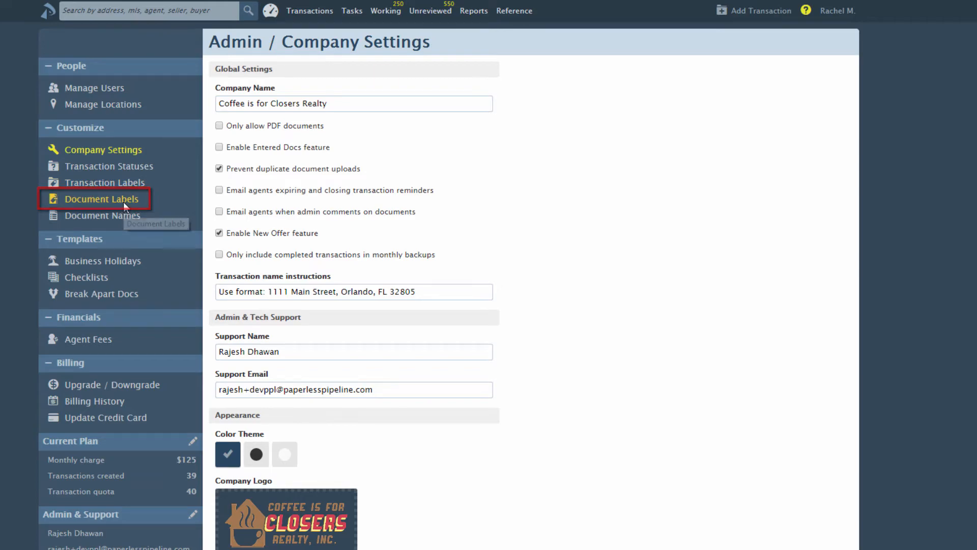
{"action": "left_click", "coordinate": [107, 199]}
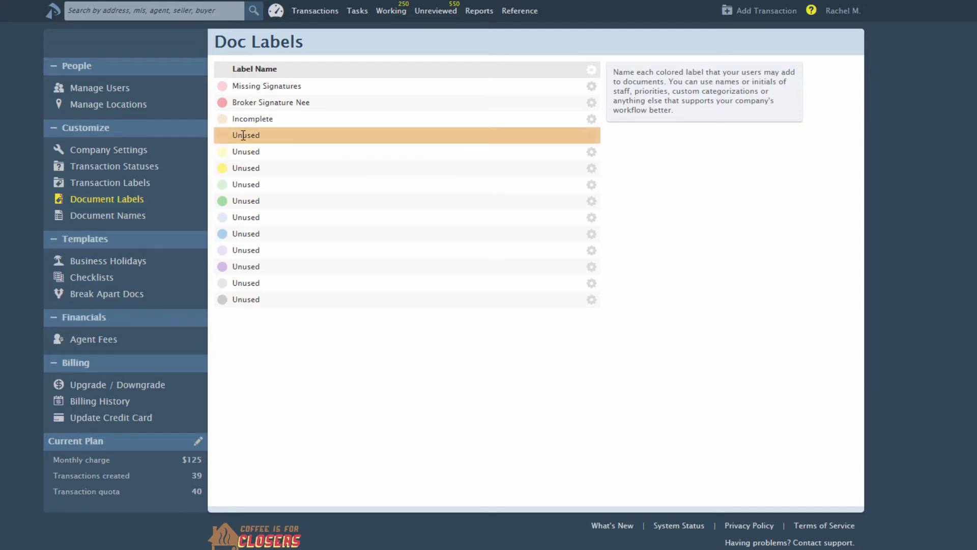
{"action": "left_click", "coordinate": [245, 134]}
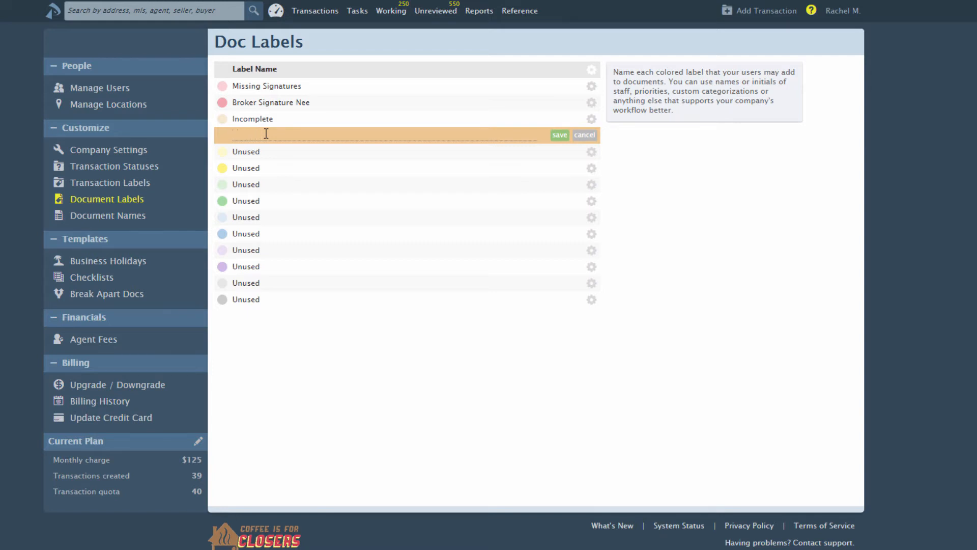
{"action": "type", "text": "Comple"}
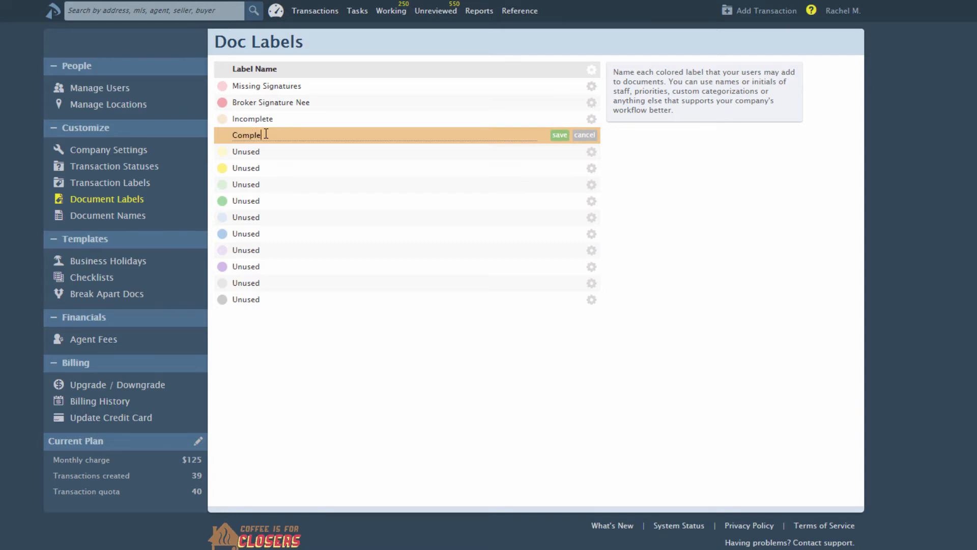
{"action": "type", "text": "te"}
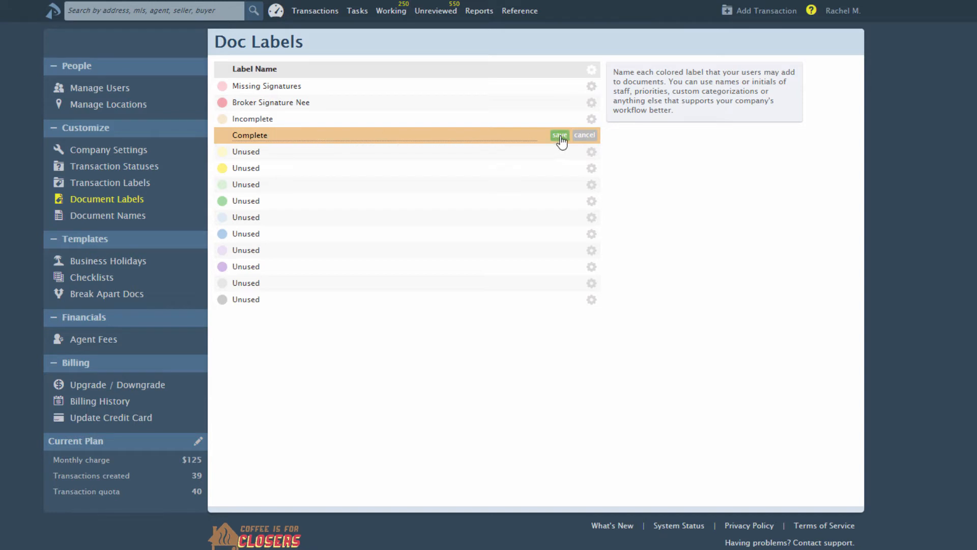
{"action": "left_click", "coordinate": [559, 135]}
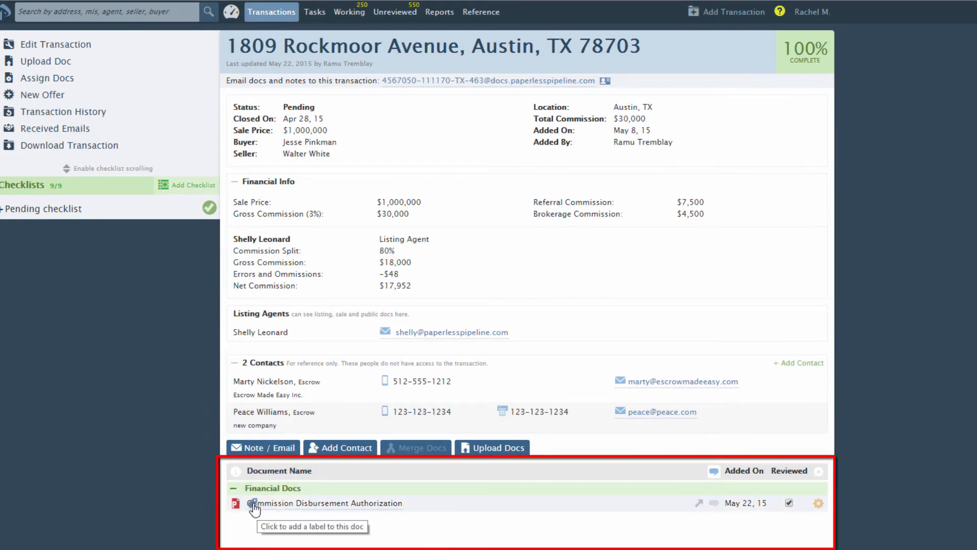
Step: Tag the Commission Disbursement Authorization document with the Missing Signatures label
{"action": "left_click", "coordinate": [252, 504]}
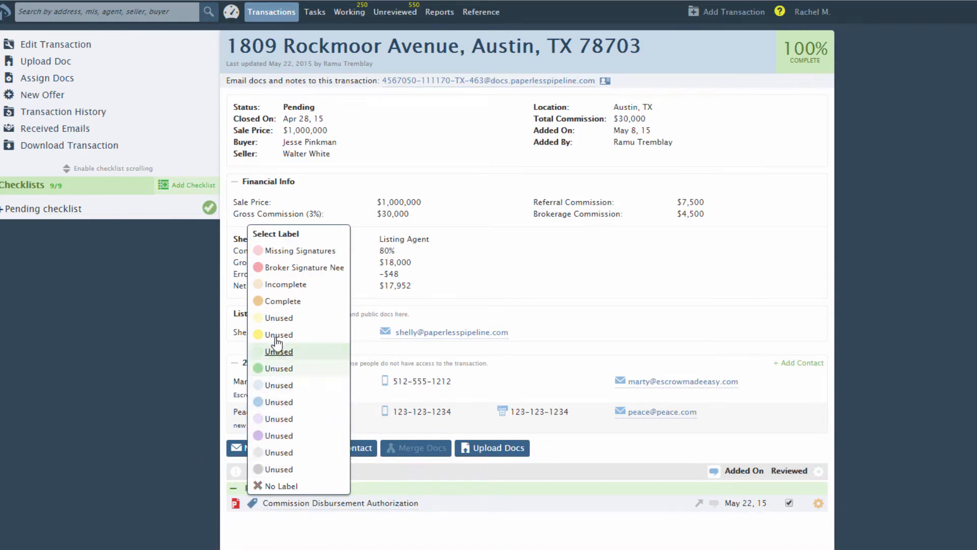
{"action": "mouse_move", "coordinate": [300, 249]}
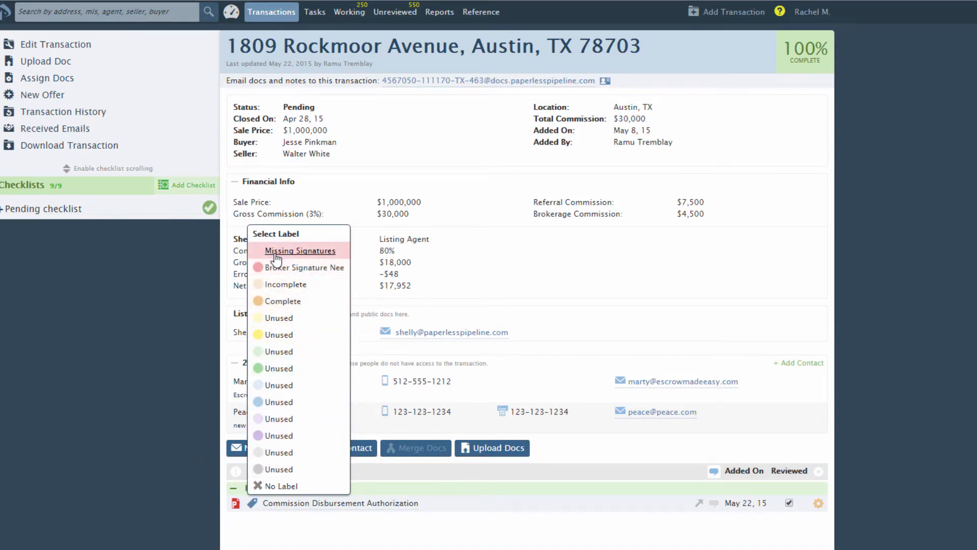
{"action": "left_click", "coordinate": [299, 250]}
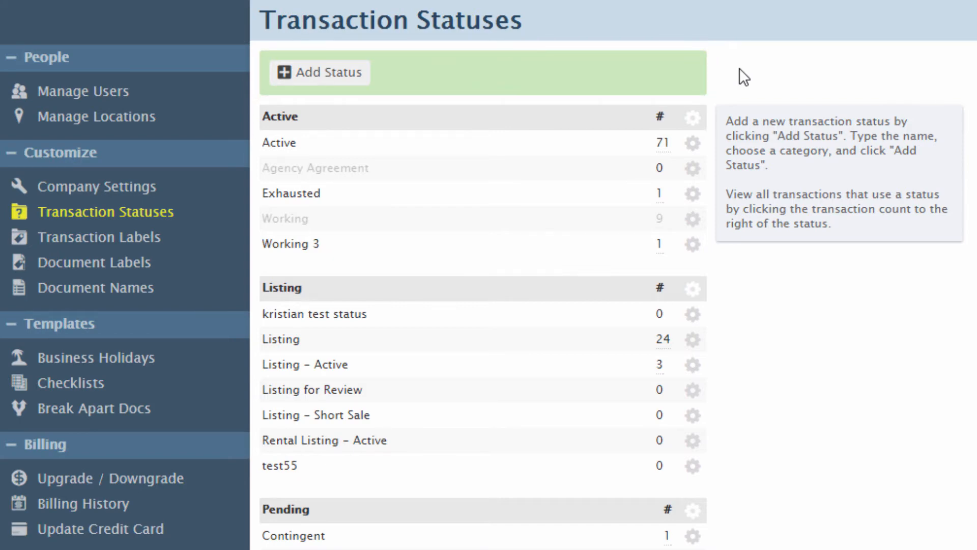
Step: Fill the add-status form with category Fell Through and name 'Deal Fell Through'
{"action": "left_click", "coordinate": [319, 72]}
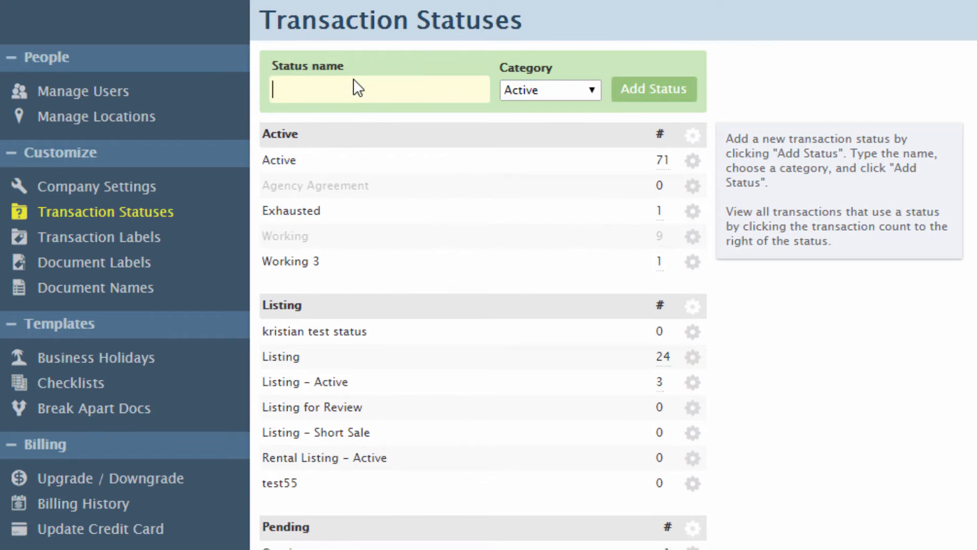
{"action": "left_click", "coordinate": [549, 89]}
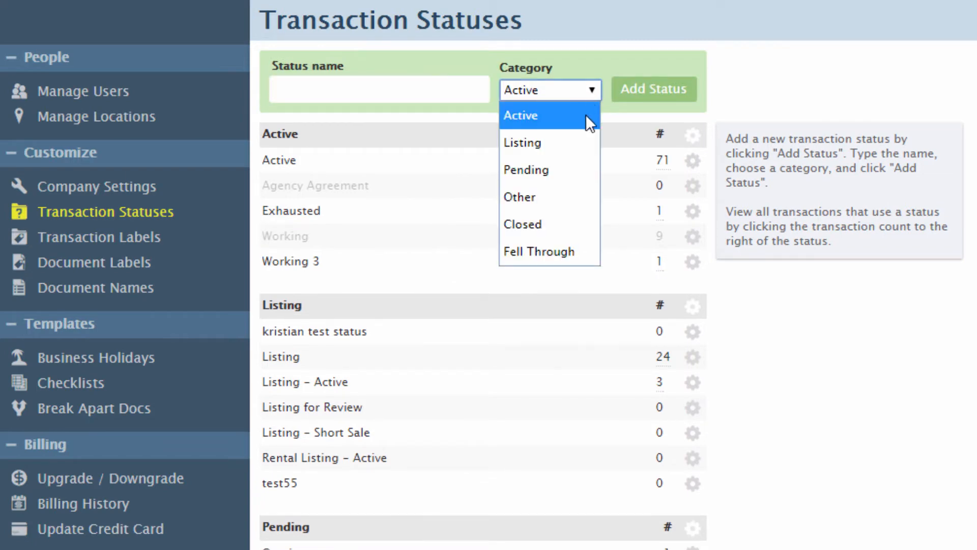
{"action": "left_click", "coordinate": [538, 251]}
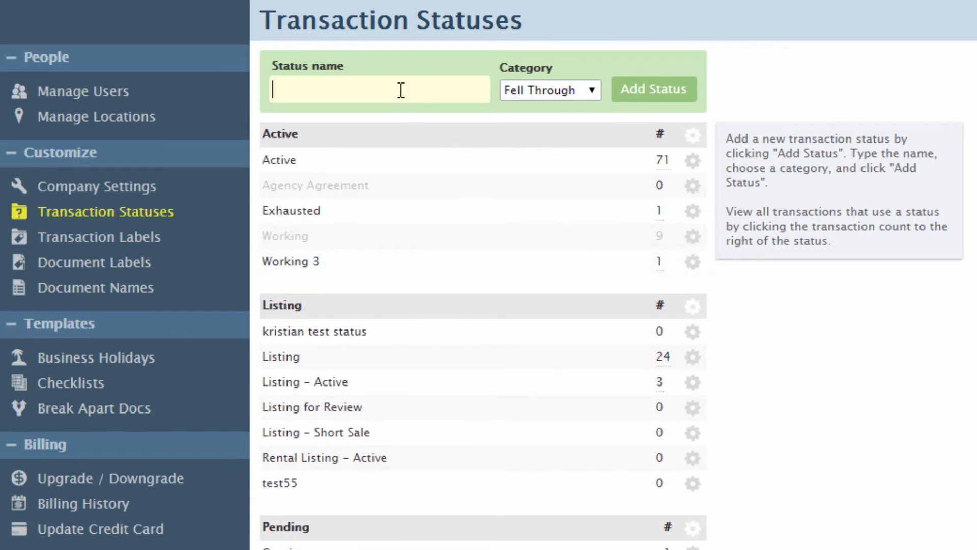
{"action": "type", "text": "Deal Fell Through"}
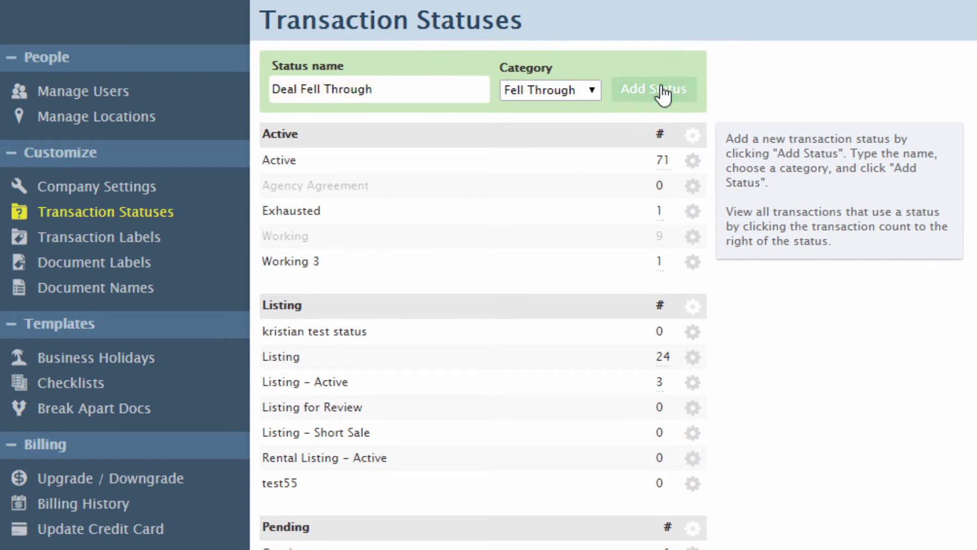
Step: Scroll down the Transaction Statuses list to the Other and Closed categories
{"action": "scroll", "scroll_direction": "down", "scroll_amount": 3}
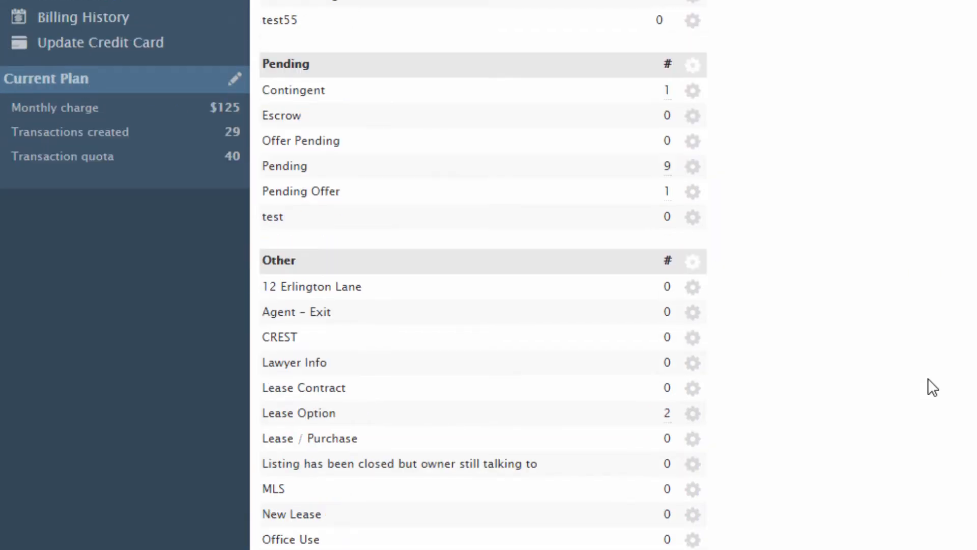
{"action": "scroll", "scroll_direction": "down", "scroll_amount": 3}
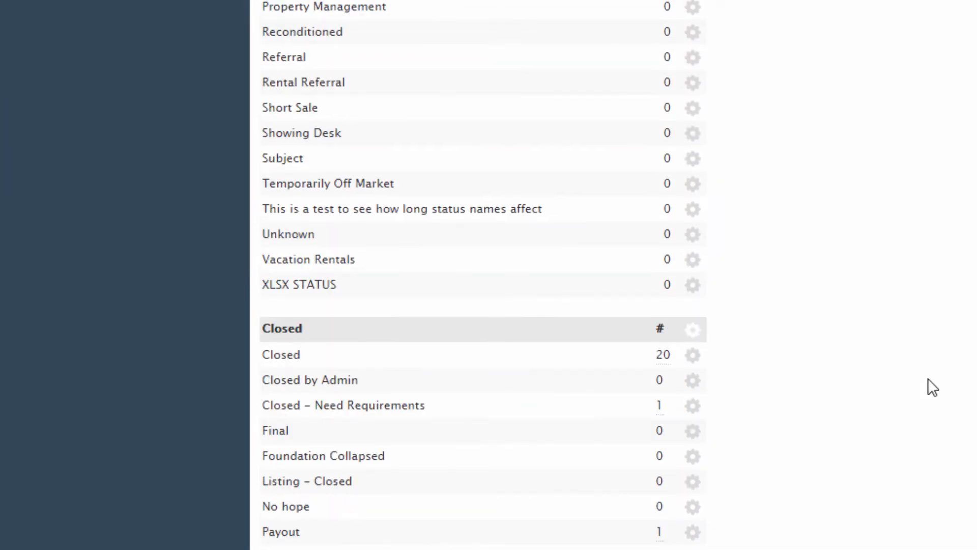
{"action": "scroll", "scroll_direction": "down", "scroll_amount": 3}
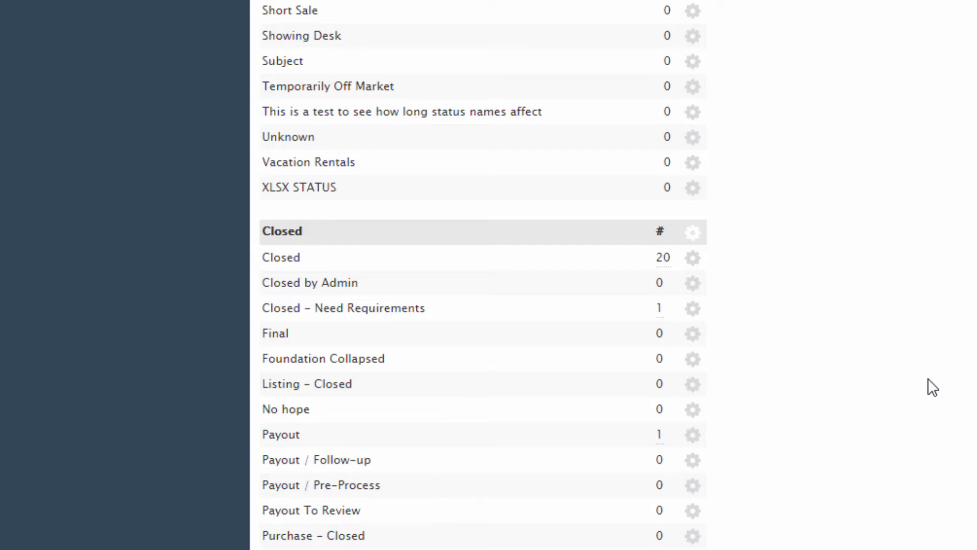
{"action": "scroll", "scroll_direction": "down", "scroll_amount": 3}
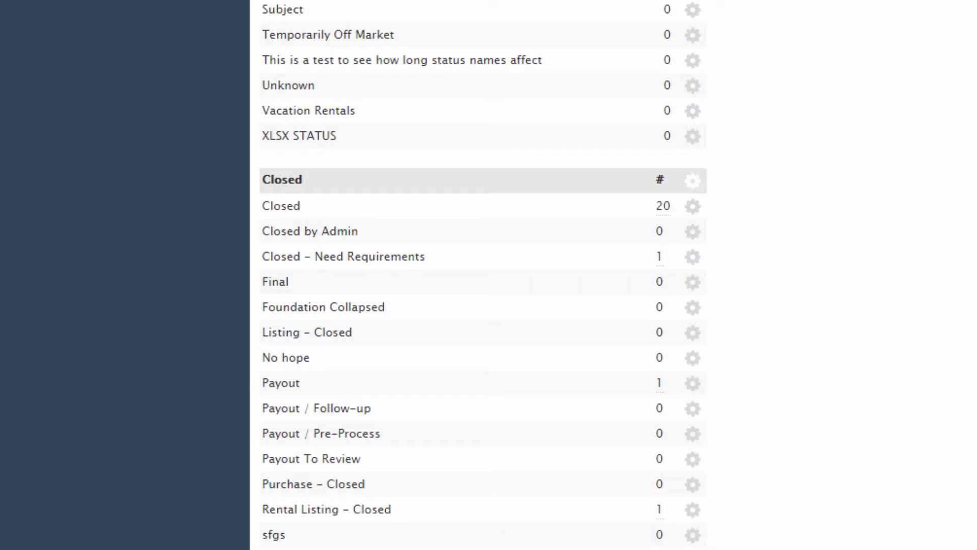
{"action": "mouse_move", "coordinate": [946, 437]}
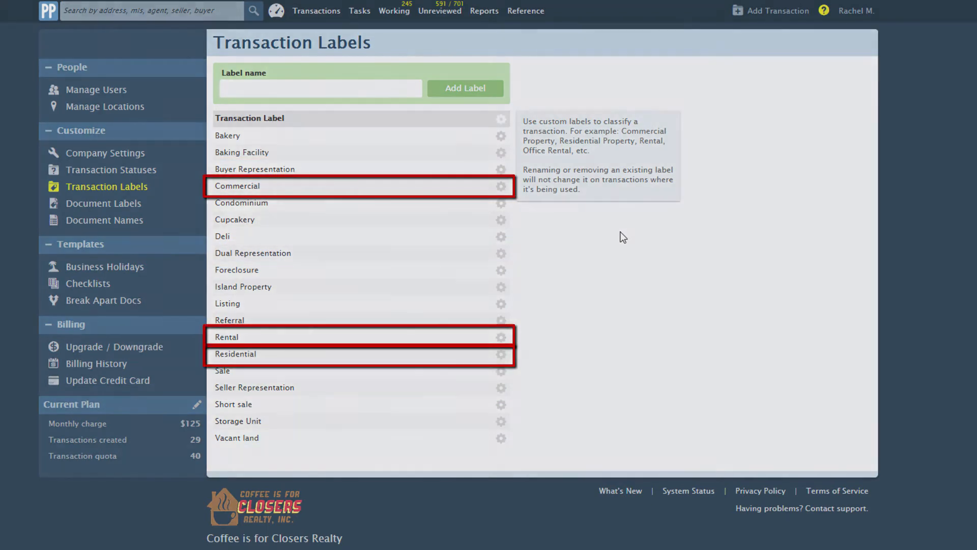
Step: Open the 1234 Broadway Blvd transaction's detail page
{"action": "left_click", "coordinate": [316, 11]}
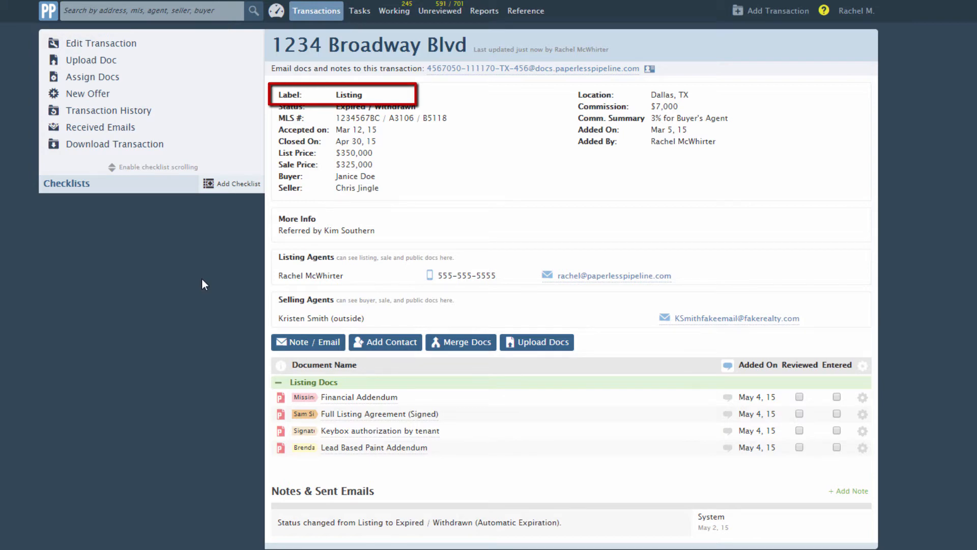
{"action": "mouse_move", "coordinate": [279, 120]}
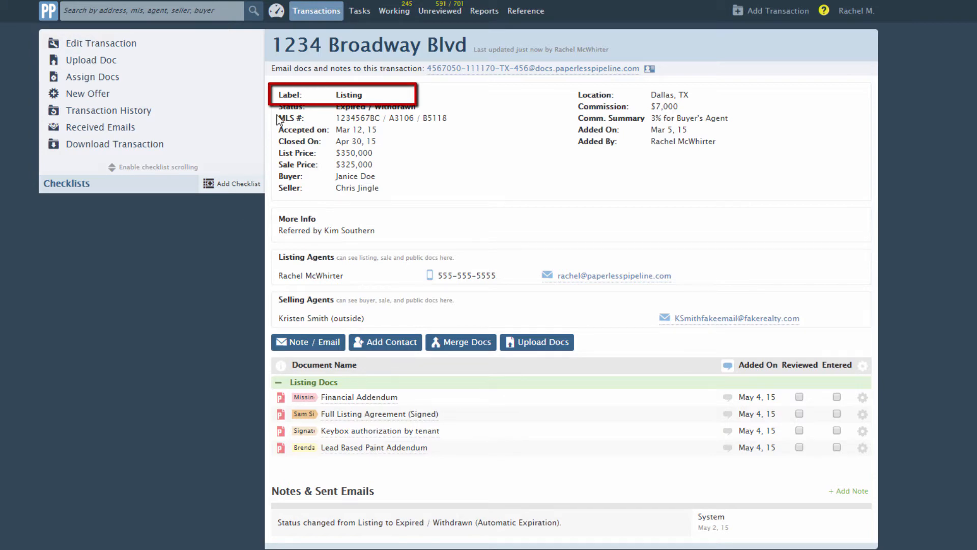
Step: Filter transactions by the Listing label, then reopen 1234 Broadway Blvd from the results
{"action": "left_click", "coordinate": [315, 11]}
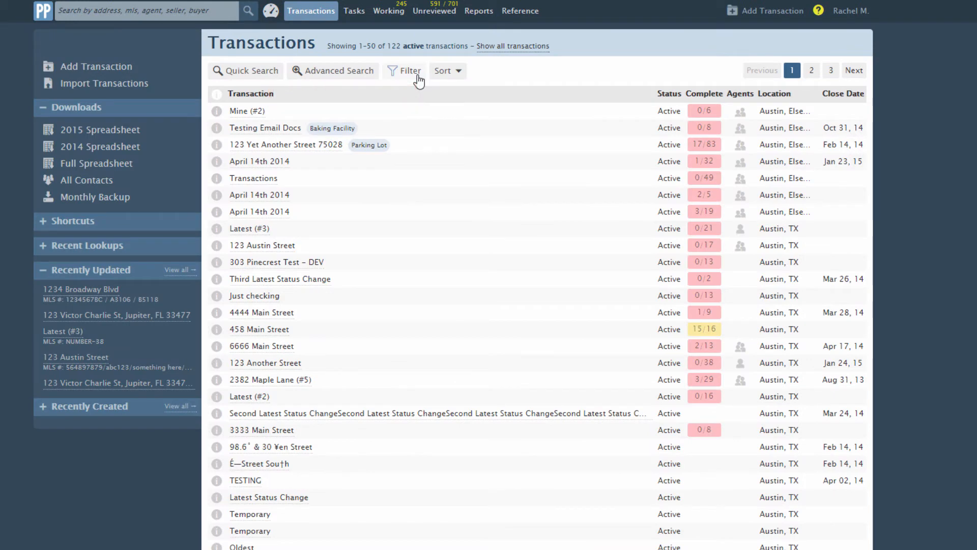
{"action": "left_click", "coordinate": [405, 70]}
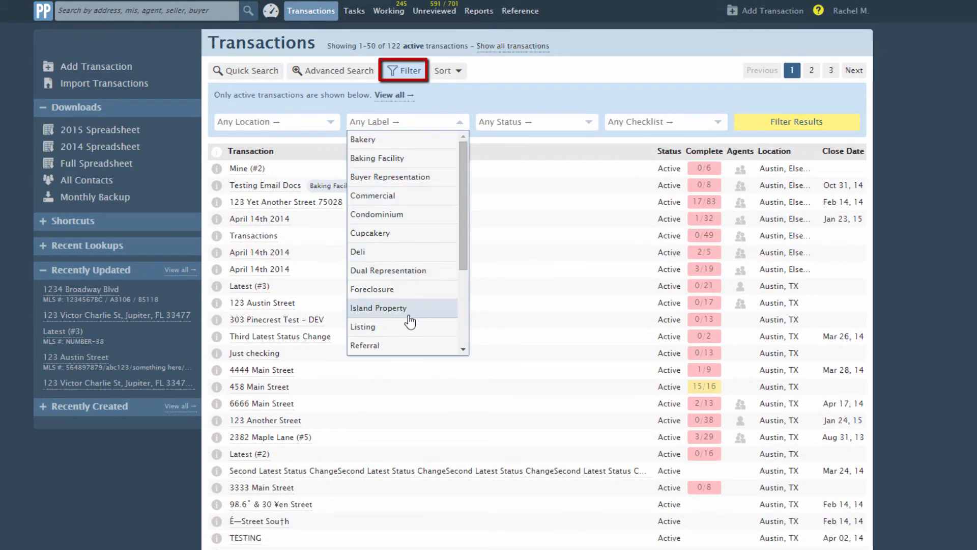
{"action": "left_click", "coordinate": [363, 327]}
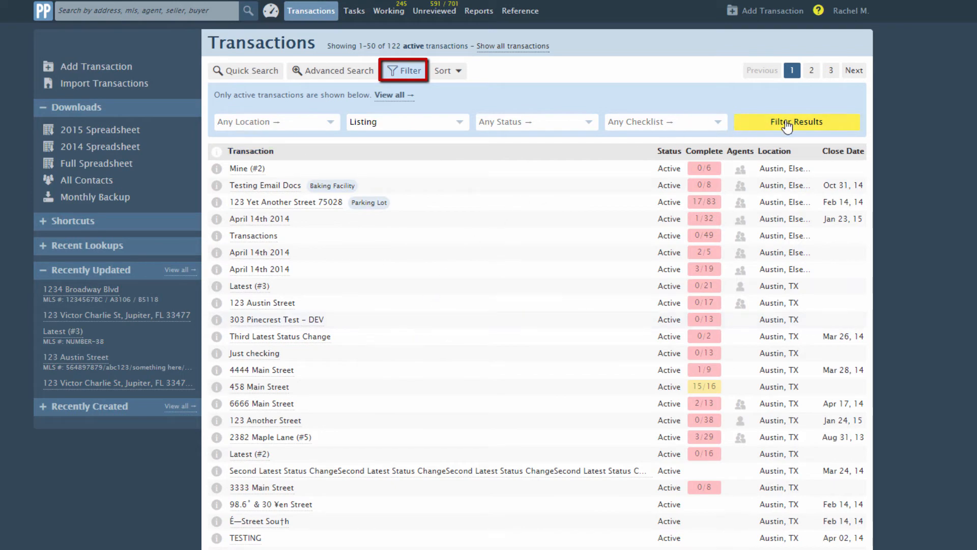
{"action": "left_click", "coordinate": [797, 122]}
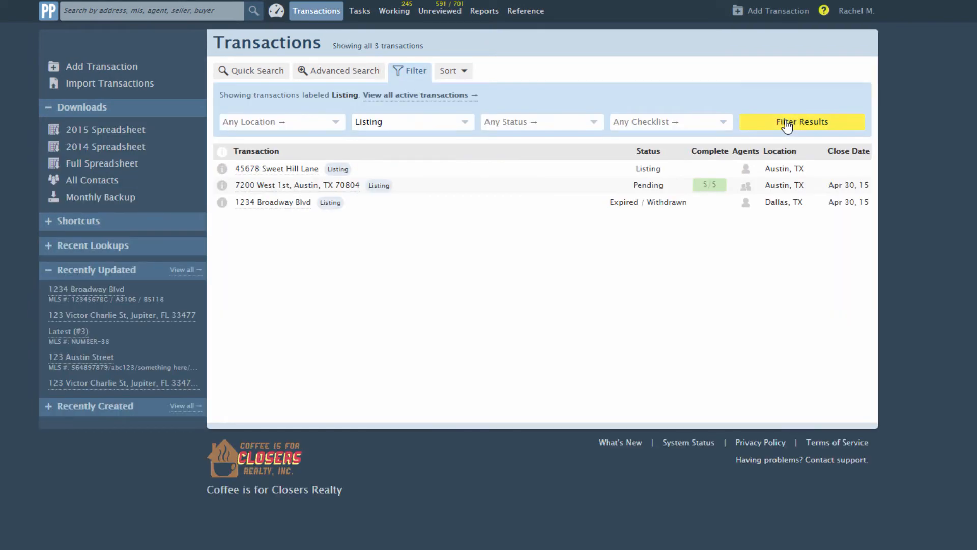
{"action": "left_click", "coordinate": [272, 202]}
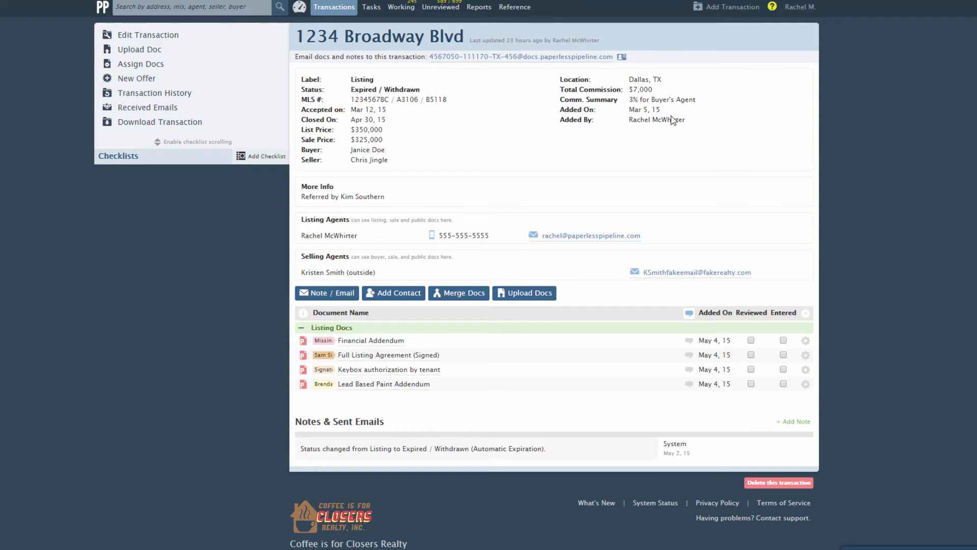
Step: Attach the Listing Checklist - Long Form and Conventional Loan- Required docs checklists
{"action": "left_click", "coordinate": [264, 156]}
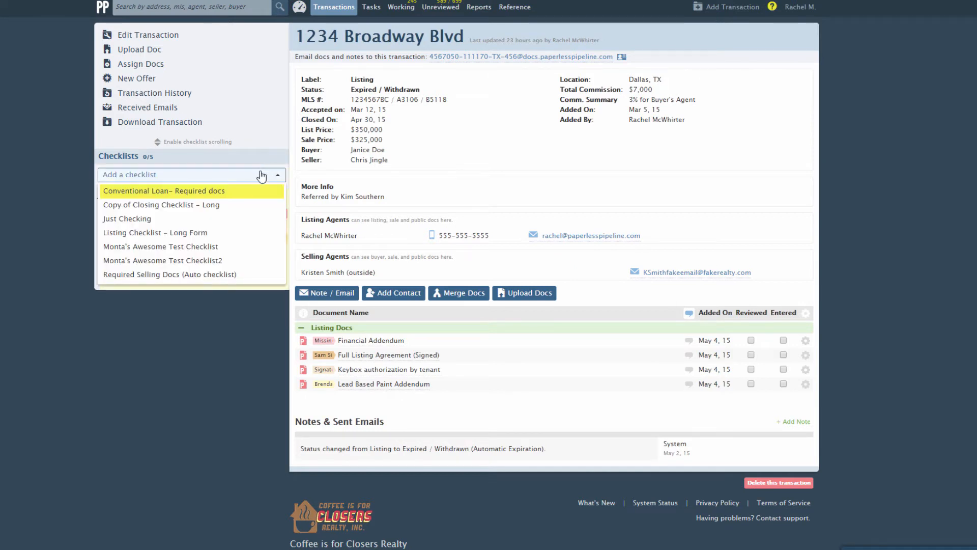
{"action": "left_click", "coordinate": [155, 232]}
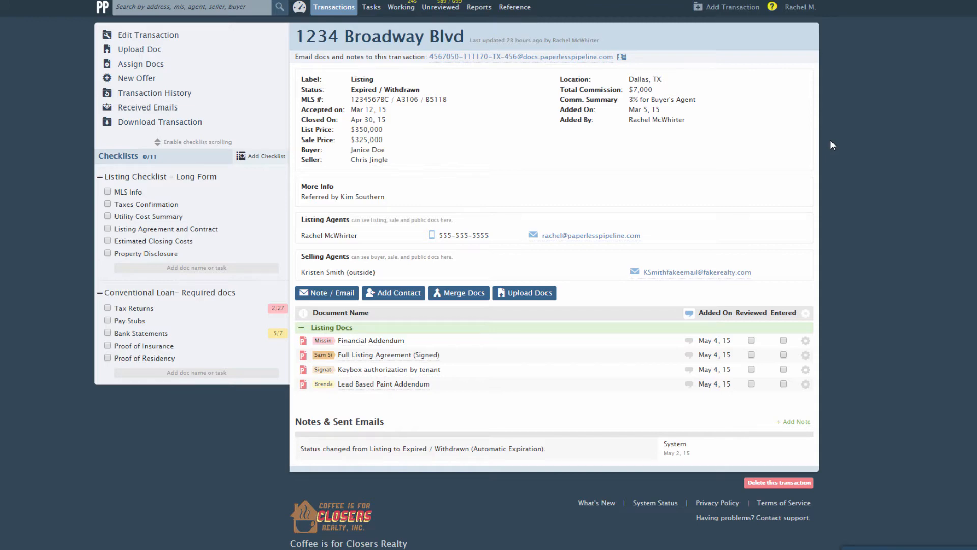
{"action": "left_click", "coordinate": [147, 35]}
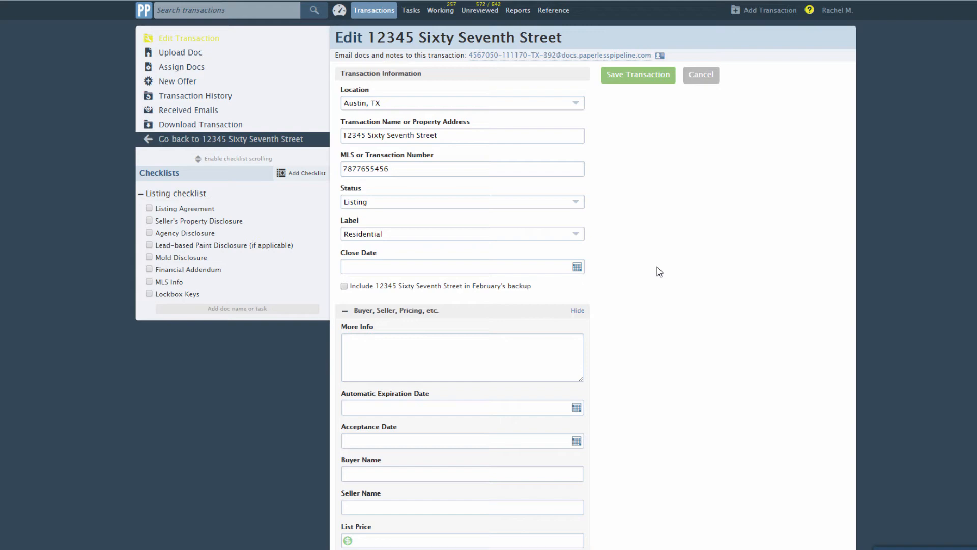
{"action": "mouse_move", "coordinate": [578, 208]}
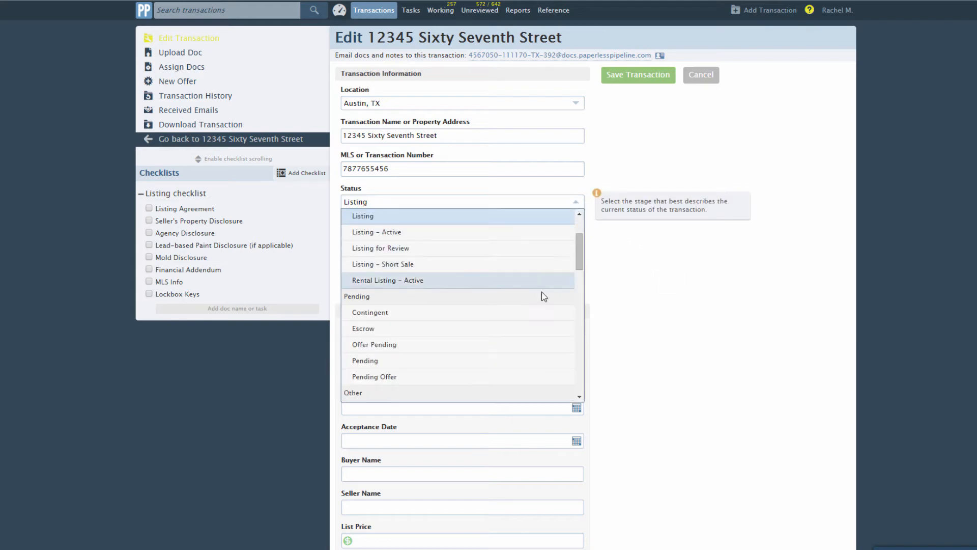
Step: Save 12345 Sixty Seventh Street with Pending status and return to the transactions list
{"action": "left_click", "coordinate": [364, 360]}
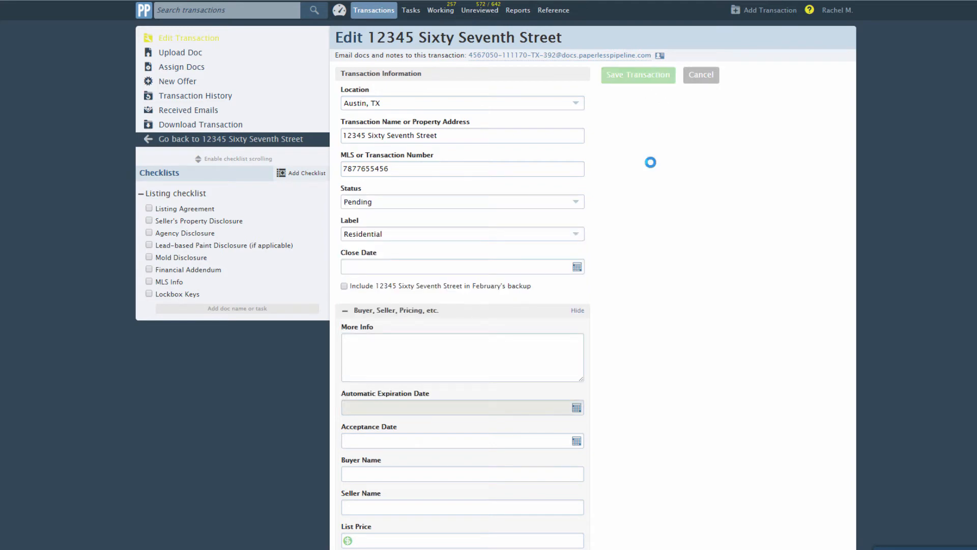
{"action": "left_click", "coordinate": [637, 75]}
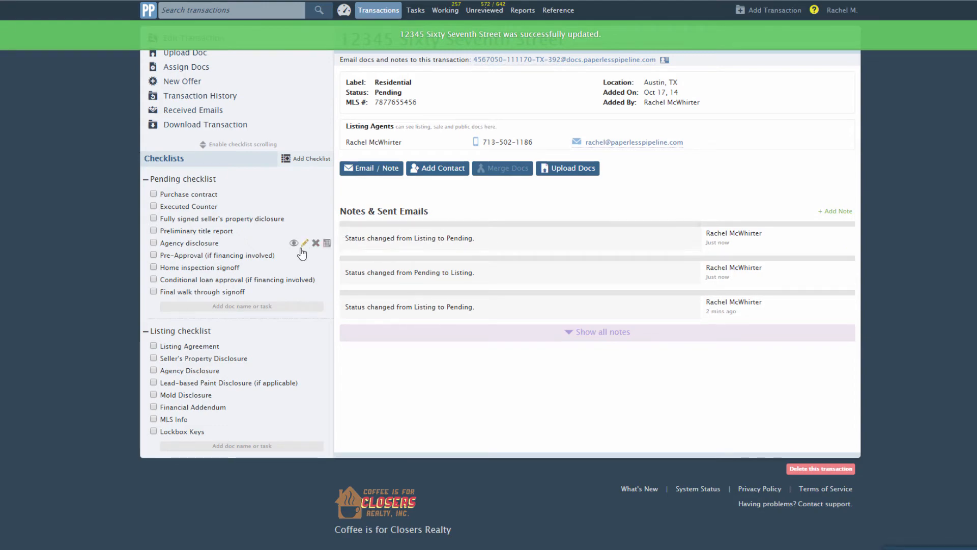
{"action": "left_click", "coordinate": [374, 10]}
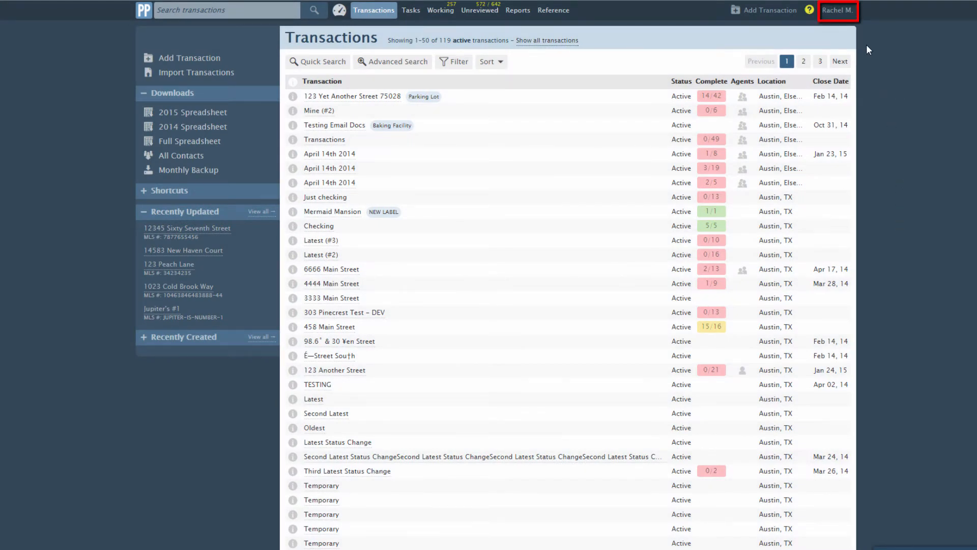
Step: In Admin settings, open the Checklists templates and edit the Pending Offer template
{"action": "left_click", "coordinate": [837, 10]}
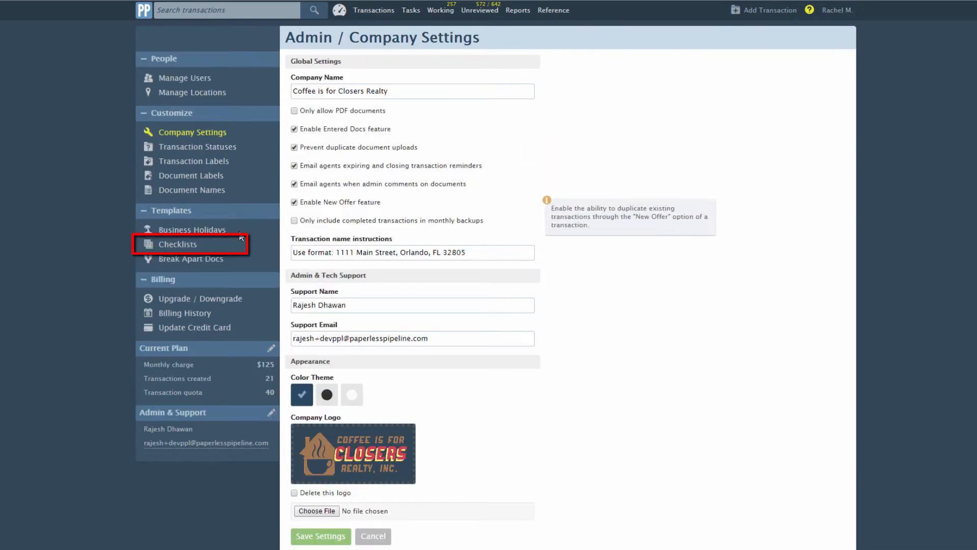
{"action": "left_click", "coordinate": [177, 244]}
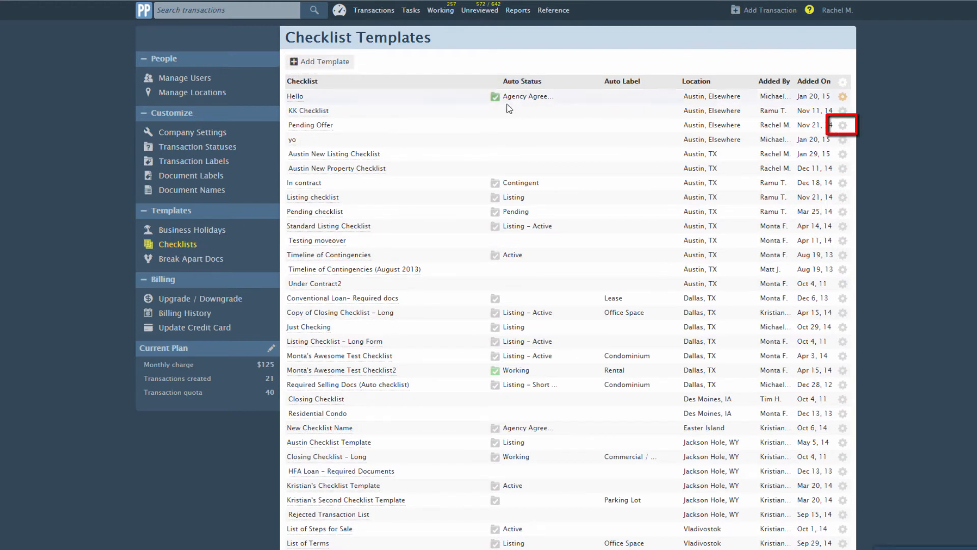
{"action": "left_click", "coordinate": [843, 125]}
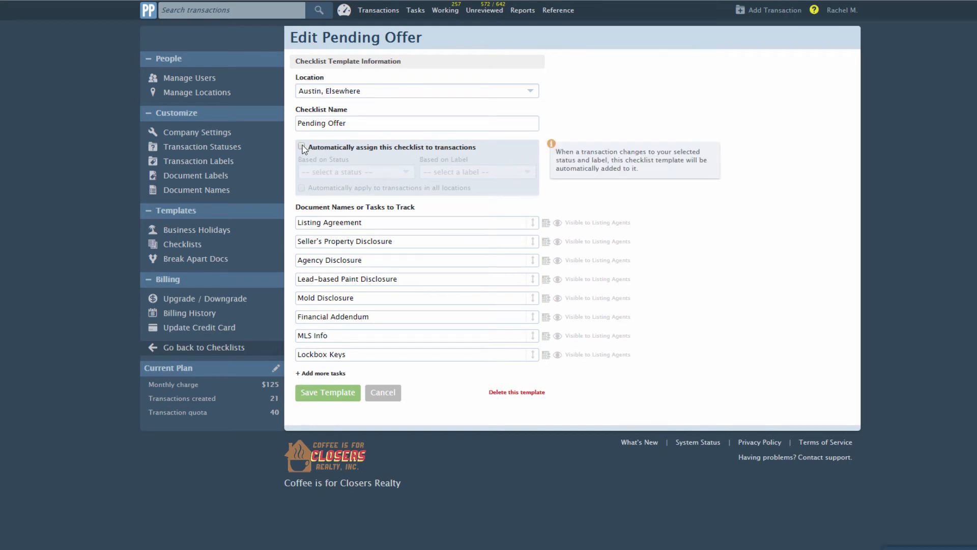
Step: Set Pending Offer to auto-assign to Pending, Residential transactions and save the template
{"action": "left_click", "coordinate": [302, 147]}
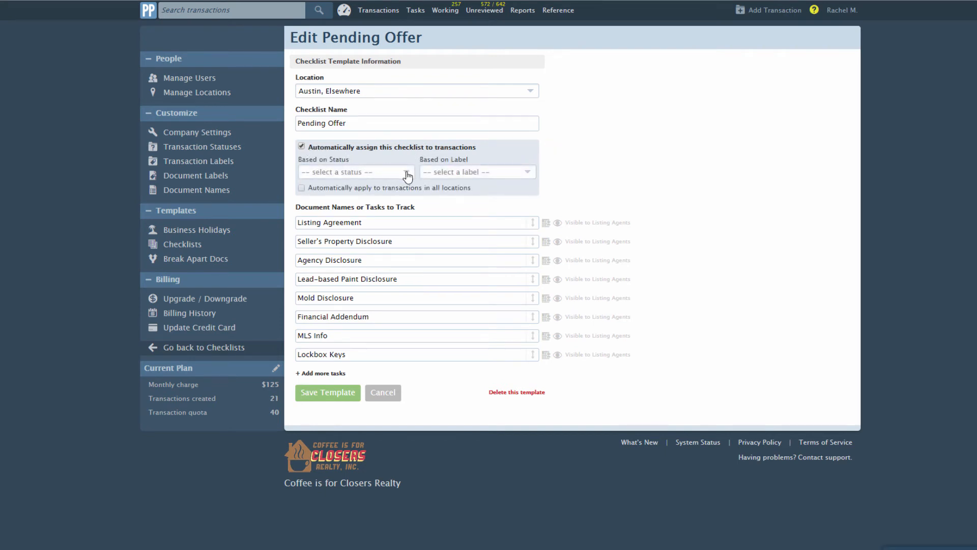
{"action": "left_click", "coordinate": [355, 172]}
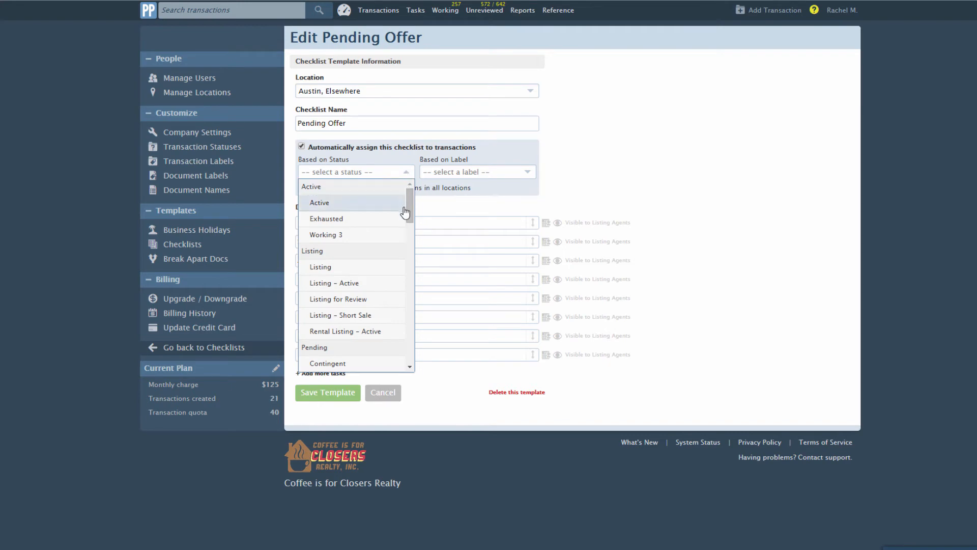
{"action": "scroll", "scroll_direction": "down", "scroll_amount": 3}
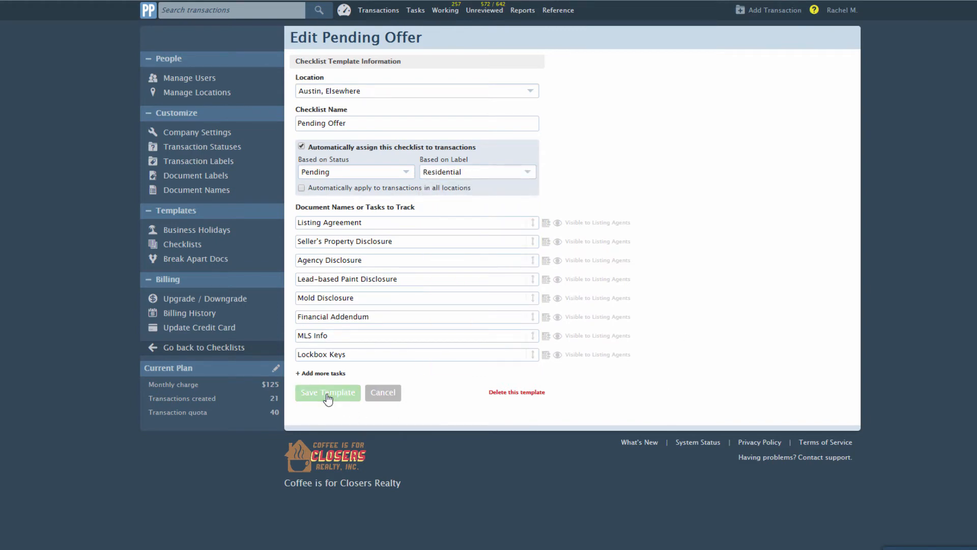
{"action": "left_click", "coordinate": [327, 393]}
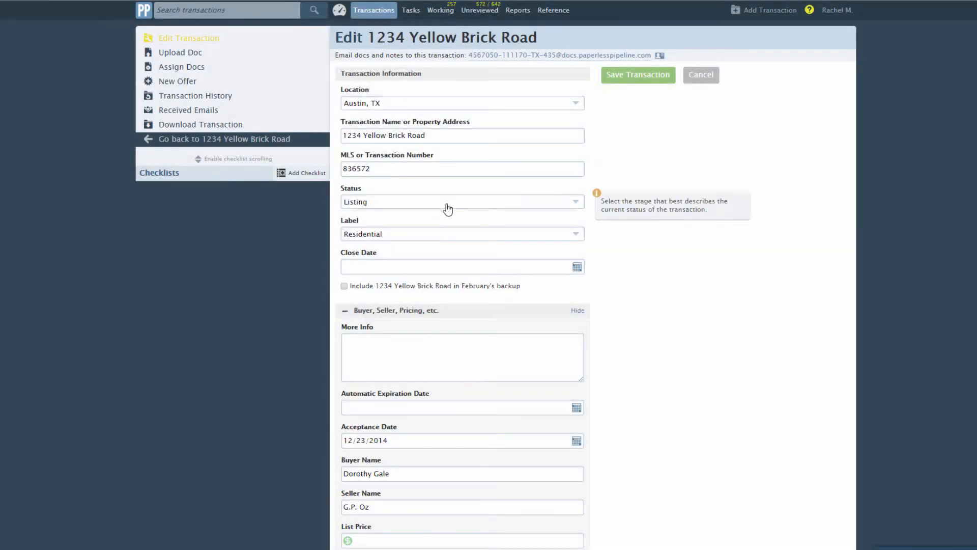
Step: Change 1234 Yellow Brick Road's status to Pending and save the transaction
{"action": "left_click", "coordinate": [461, 202]}
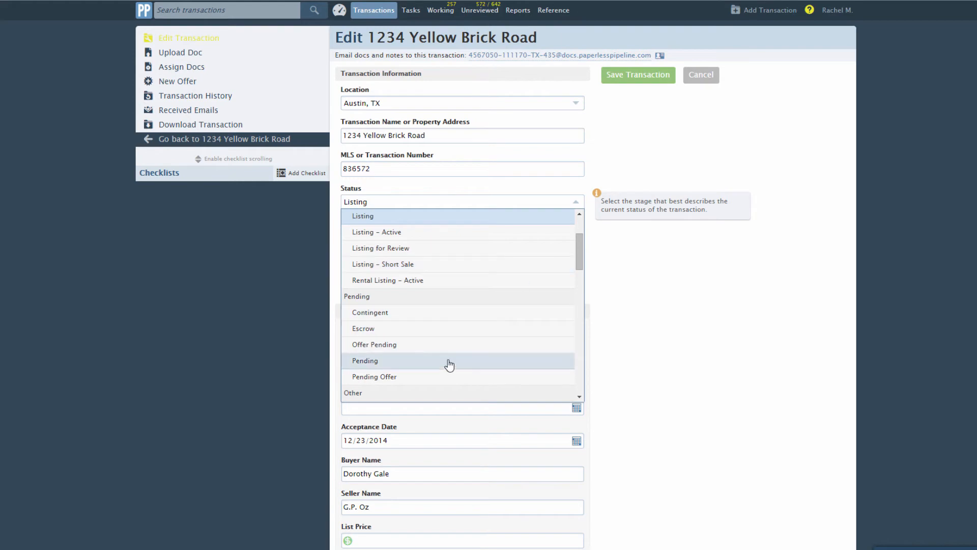
{"action": "left_click", "coordinate": [364, 361]}
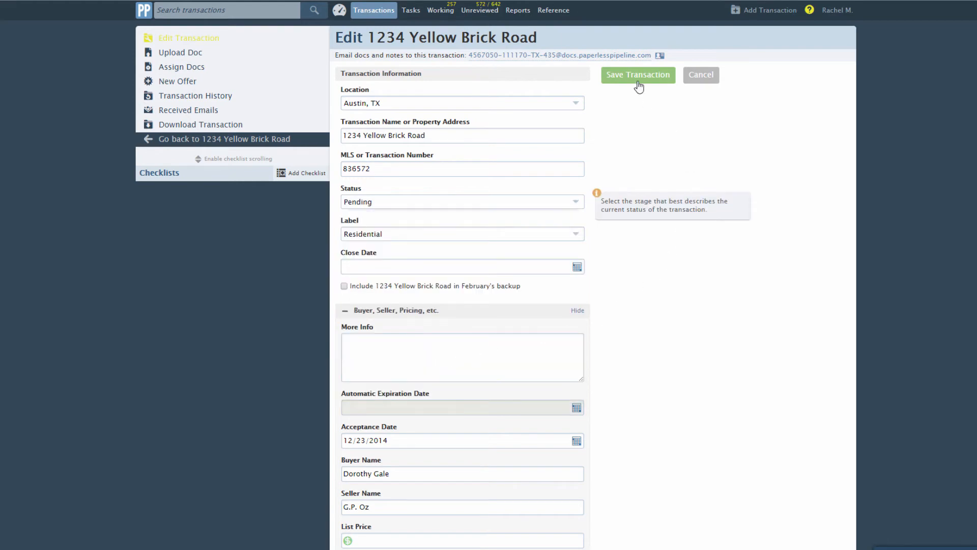
{"action": "left_click", "coordinate": [637, 75]}
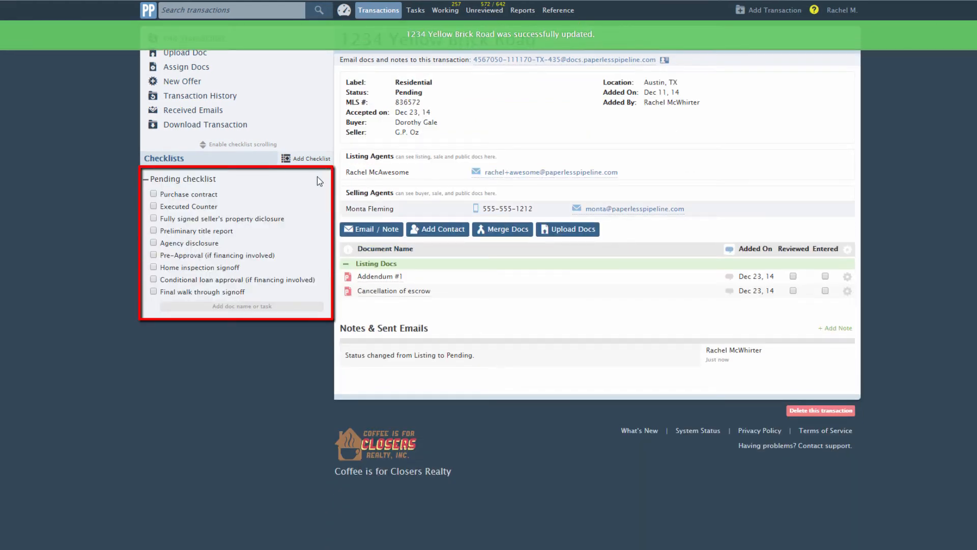
{"action": "mouse_move", "coordinate": [255, 163]}
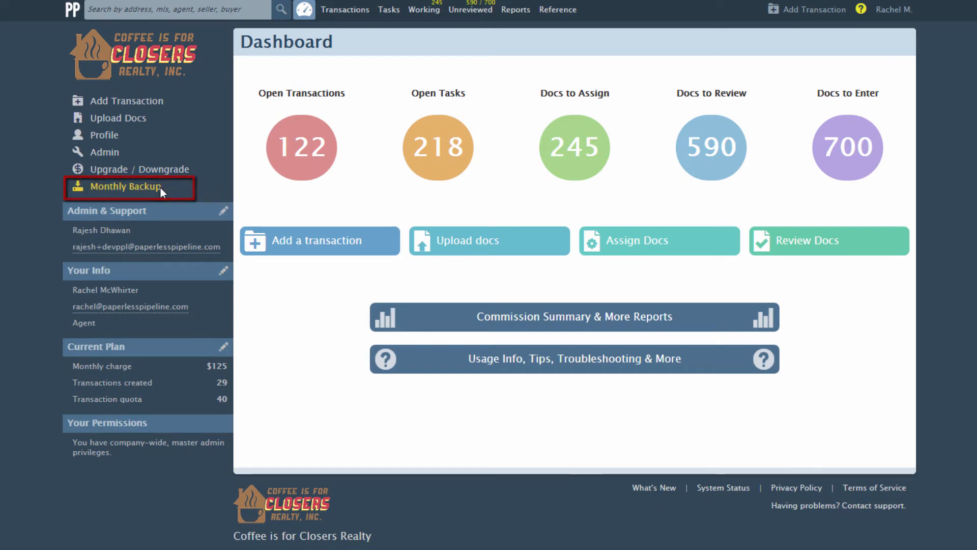
Step: Download the April 2014 monthly backup and browse to 1111 E Main Street's listing documents
{"action": "left_click", "coordinate": [125, 187]}
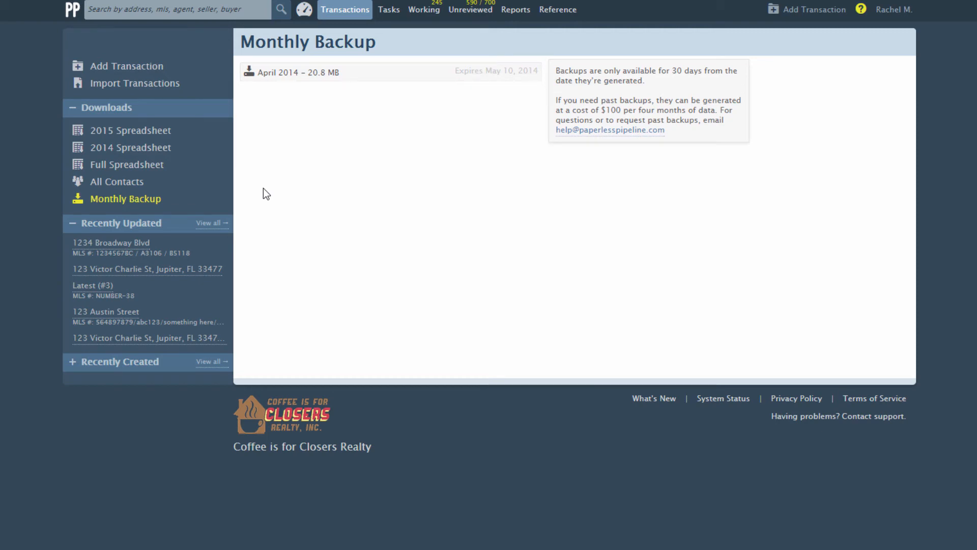
{"action": "mouse_move", "coordinate": [271, 79]}
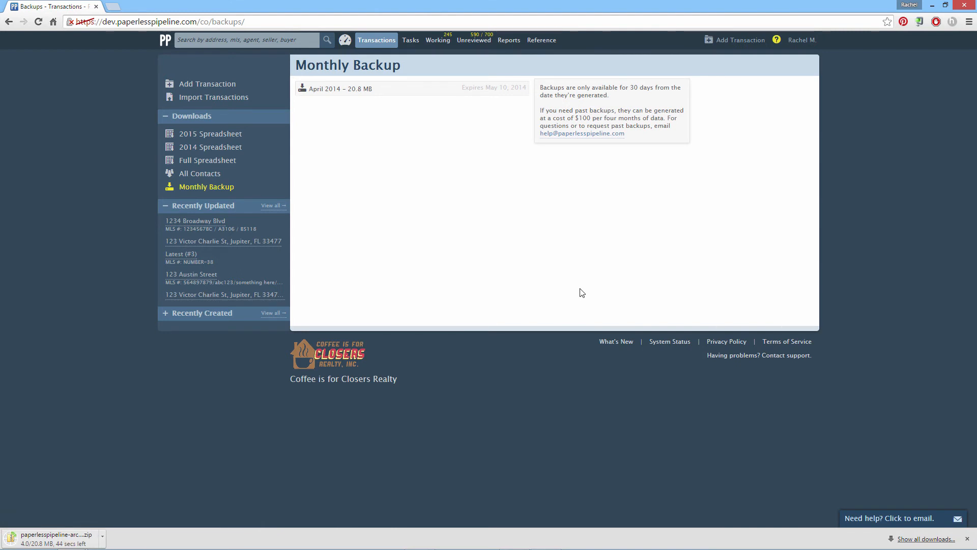
{"action": "left_click", "coordinate": [55, 535]}
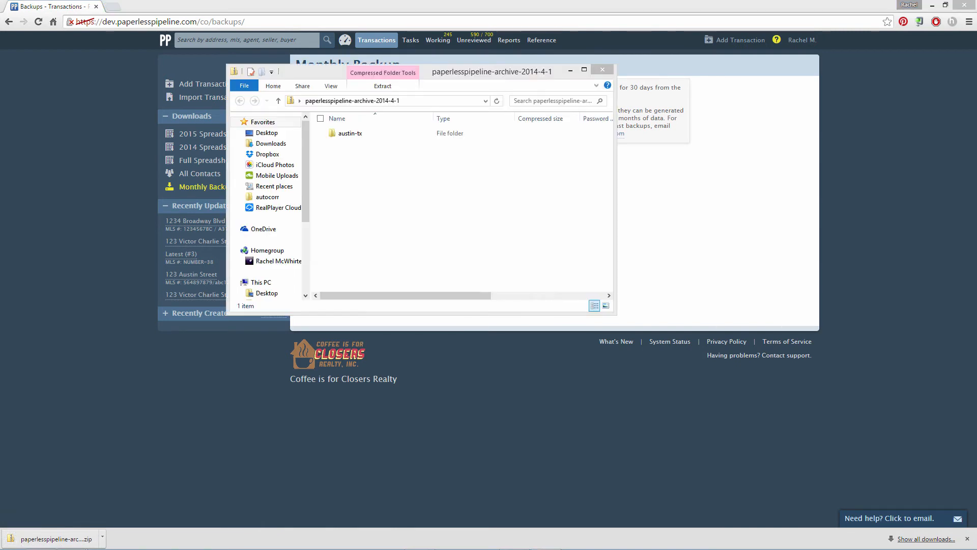
{"action": "left_click", "coordinate": [350, 133]}
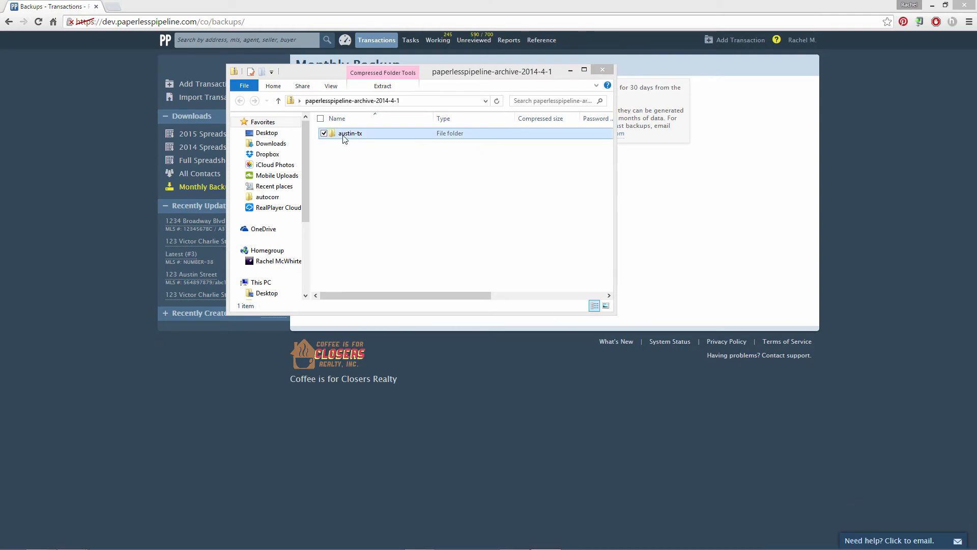
{"action": "double_click", "coordinate": [351, 133]}
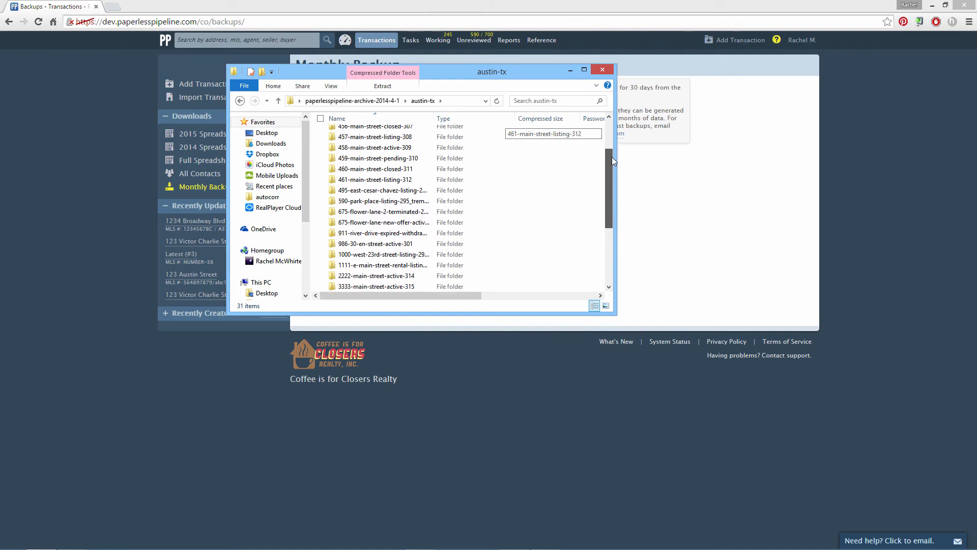
{"action": "scroll", "scroll_direction": "down", "scroll_amount": 3}
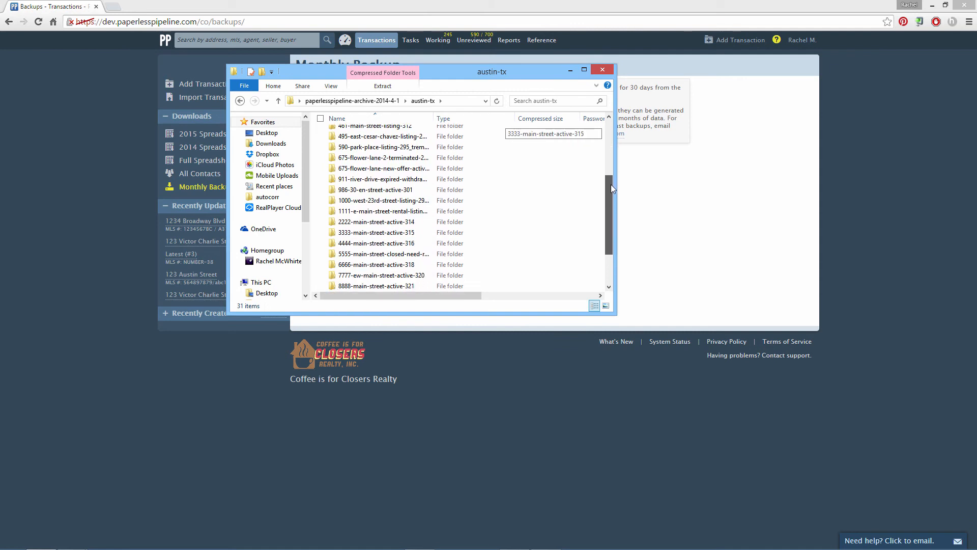
{"action": "scroll", "scroll_direction": "down", "scroll_amount": 3}
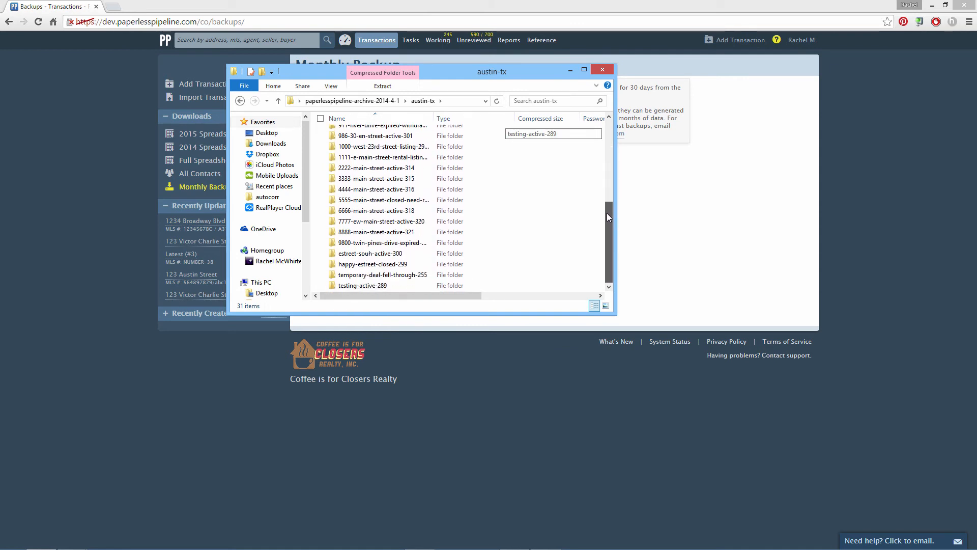
{"action": "double_click", "coordinate": [382, 157]}
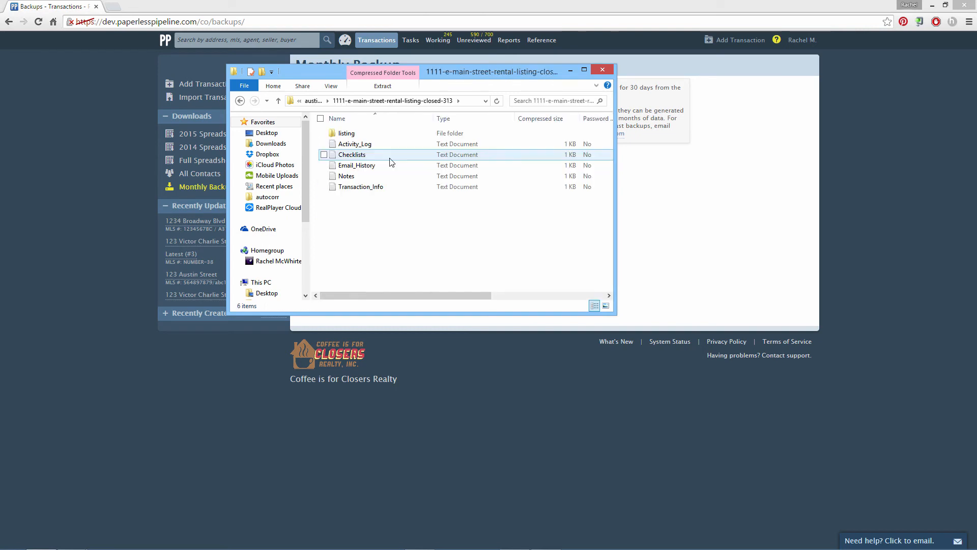
{"action": "double_click", "coordinate": [347, 133]}
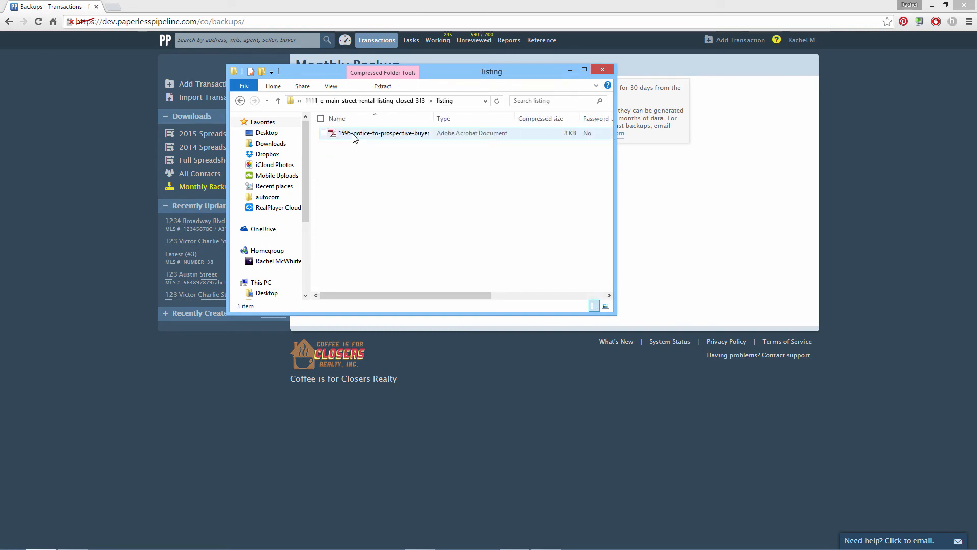
{"action": "left_click", "coordinate": [240, 100]}
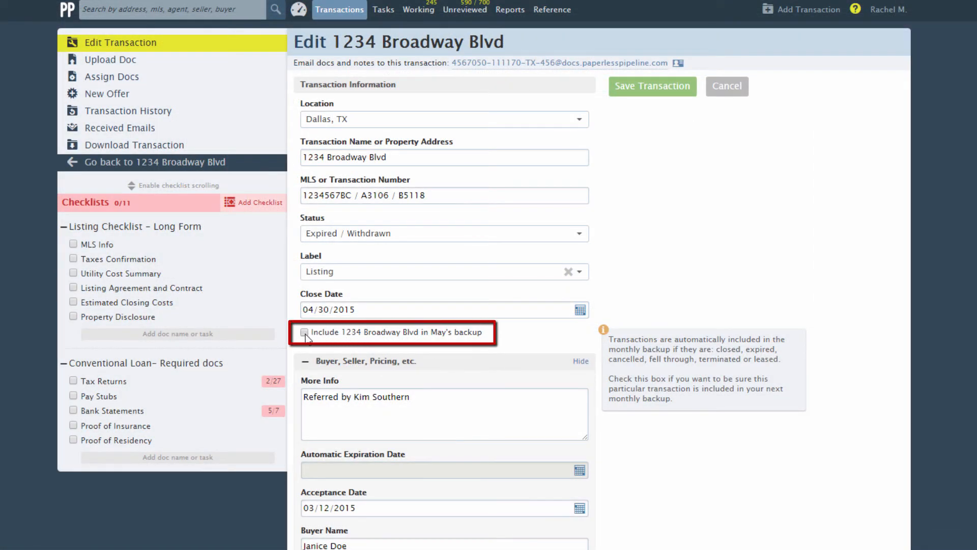
Step: Include 1234 Broadway Blvd in May's backup, request its download, and follow the emailed link
{"action": "left_click", "coordinate": [305, 333]}
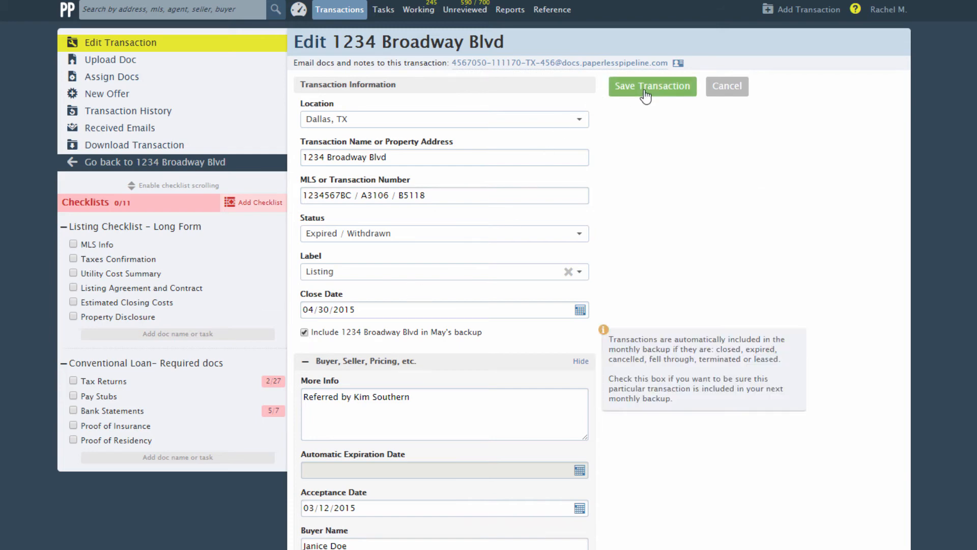
{"action": "left_click", "coordinate": [652, 86]}
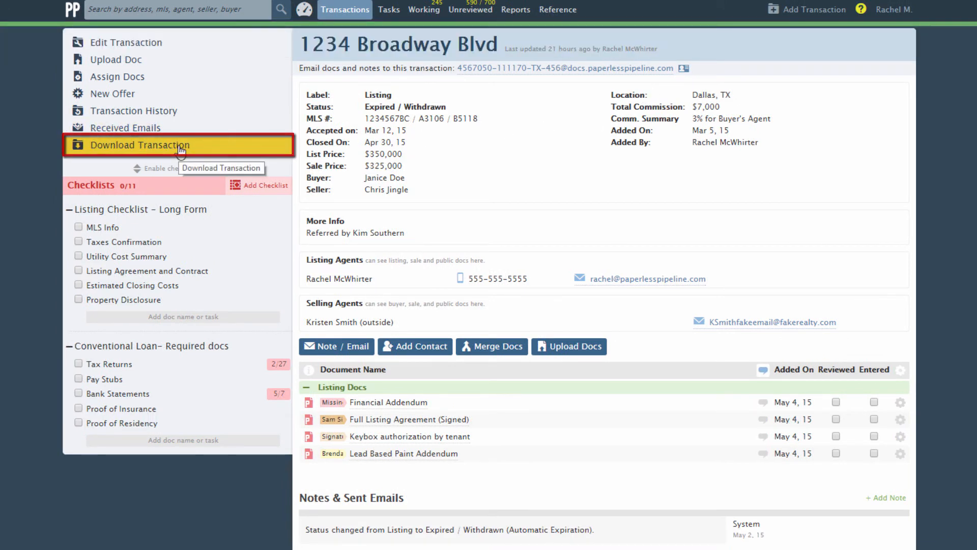
{"action": "left_click", "coordinate": [140, 145]}
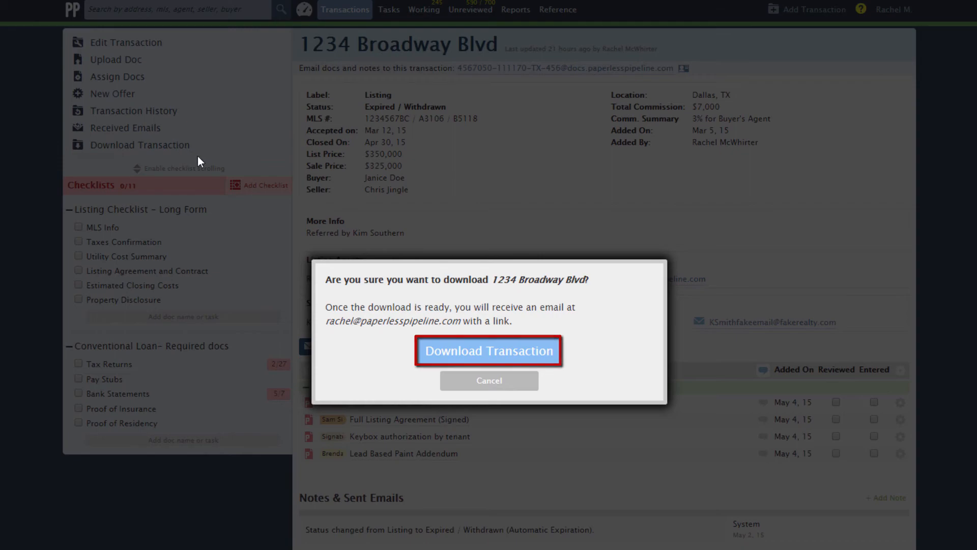
{"action": "left_click", "coordinate": [489, 350]}
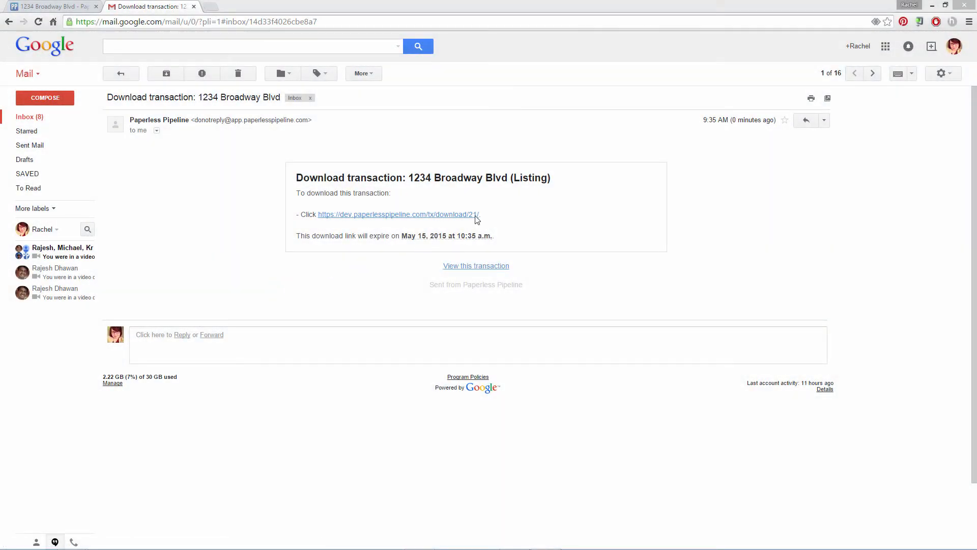
{"action": "left_click", "coordinate": [397, 214]}
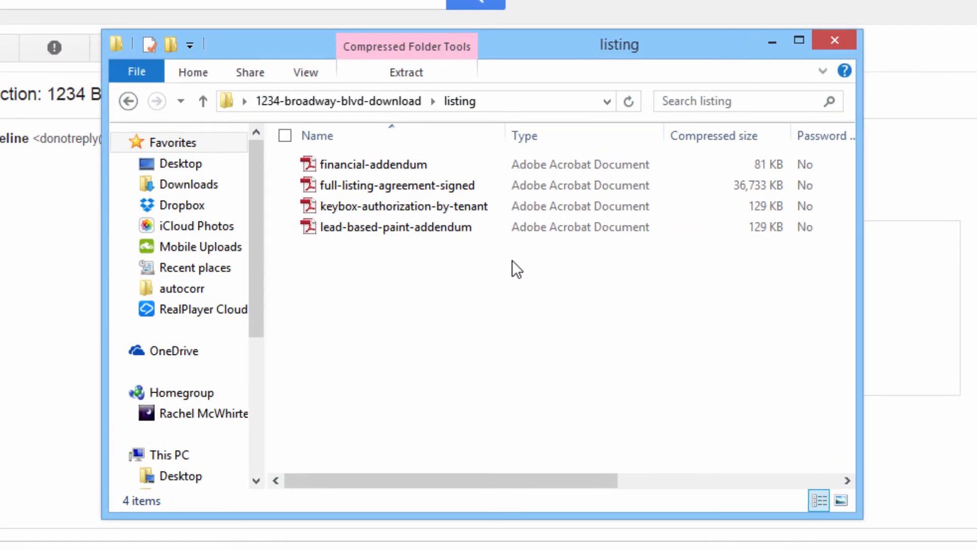
Step: Open the downloaded 1234 Broadway Blvd archive to view its four listing PDFs
{"action": "left_click", "coordinate": [129, 100]}
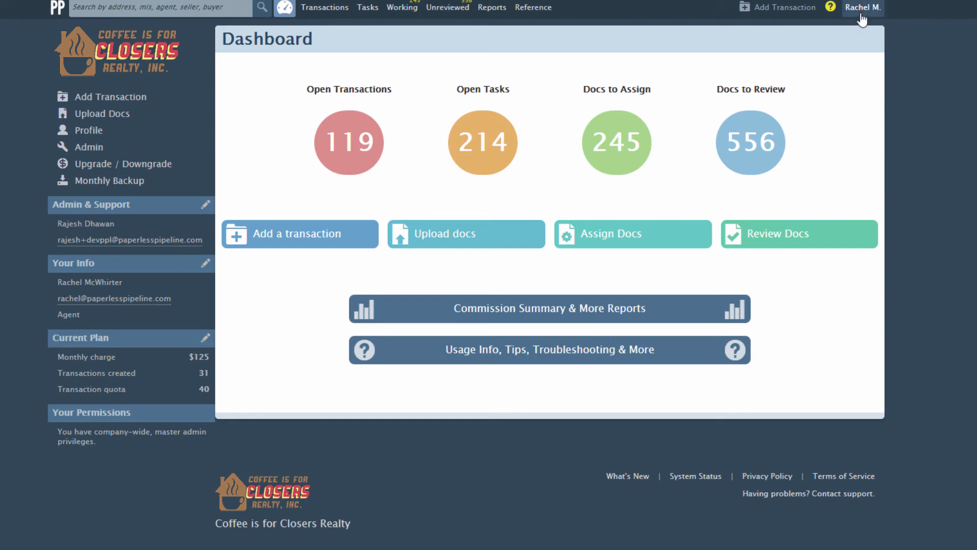
Step: In Admin / Settings, enable PDF-only document uploads and the Entered Docs feature
{"action": "left_click", "coordinate": [862, 8]}
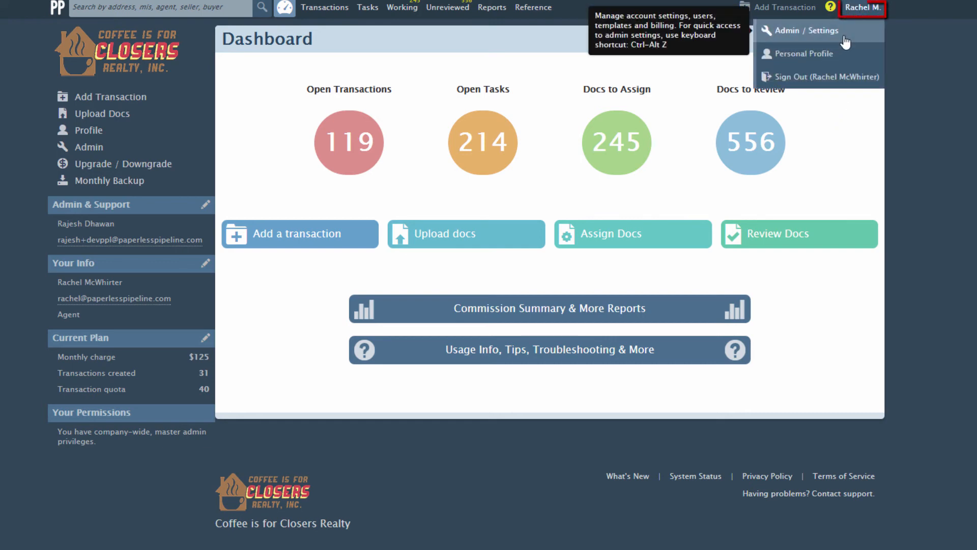
{"action": "left_click", "coordinate": [802, 31]}
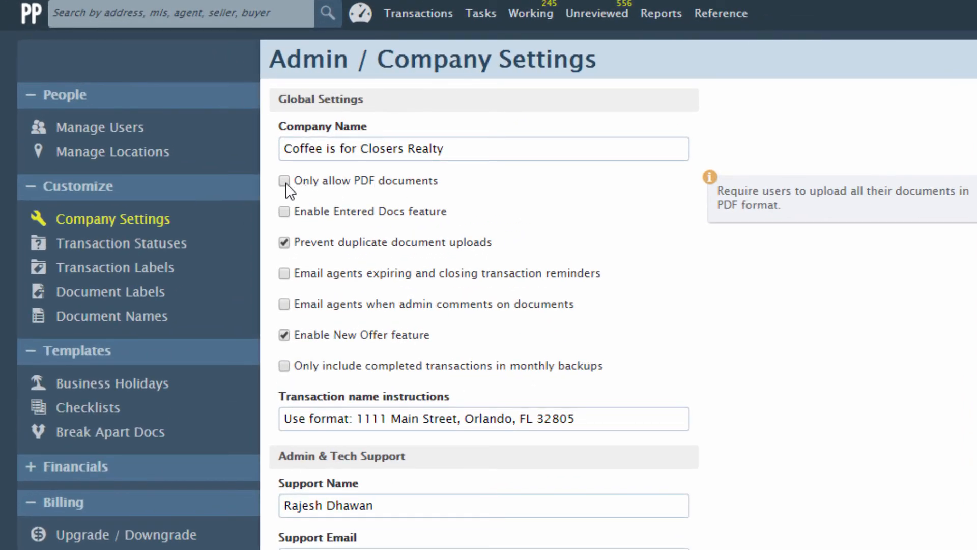
{"action": "left_click", "coordinate": [283, 181]}
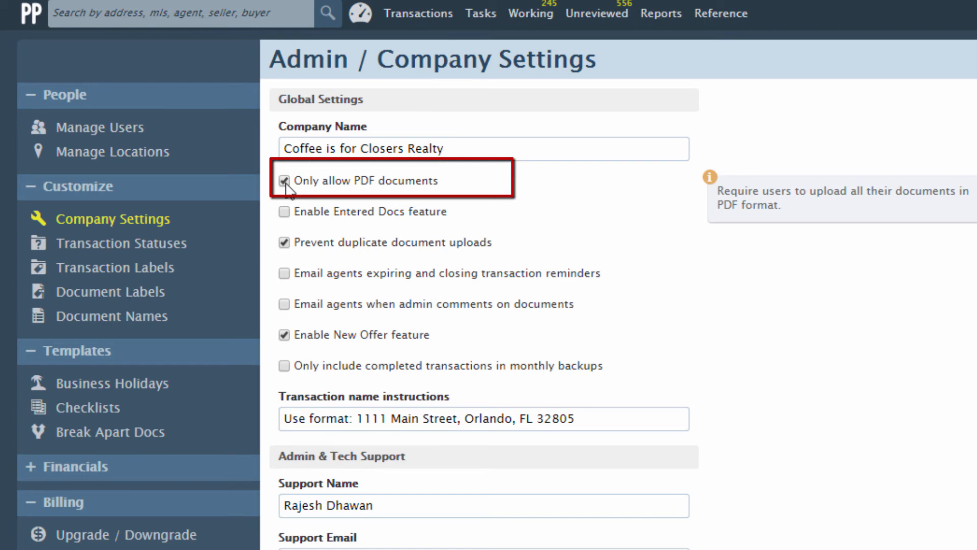
{"action": "mouse_move", "coordinate": [284, 211]}
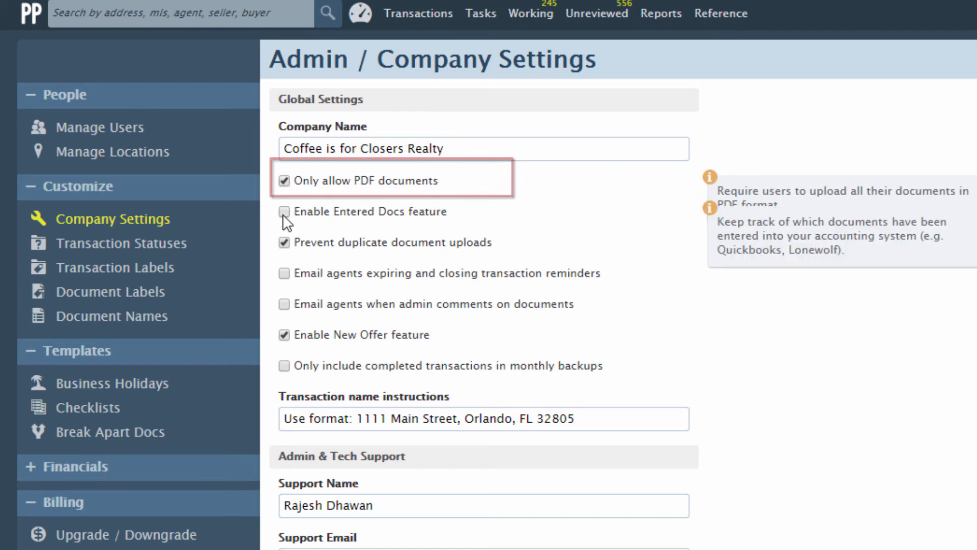
{"action": "left_click", "coordinate": [284, 211]}
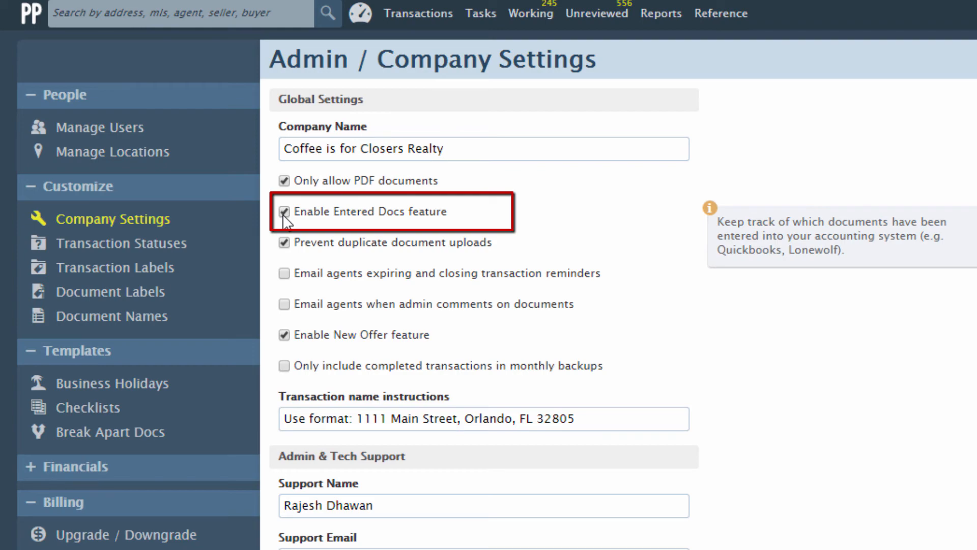
{"action": "left_click", "coordinate": [596, 14]}
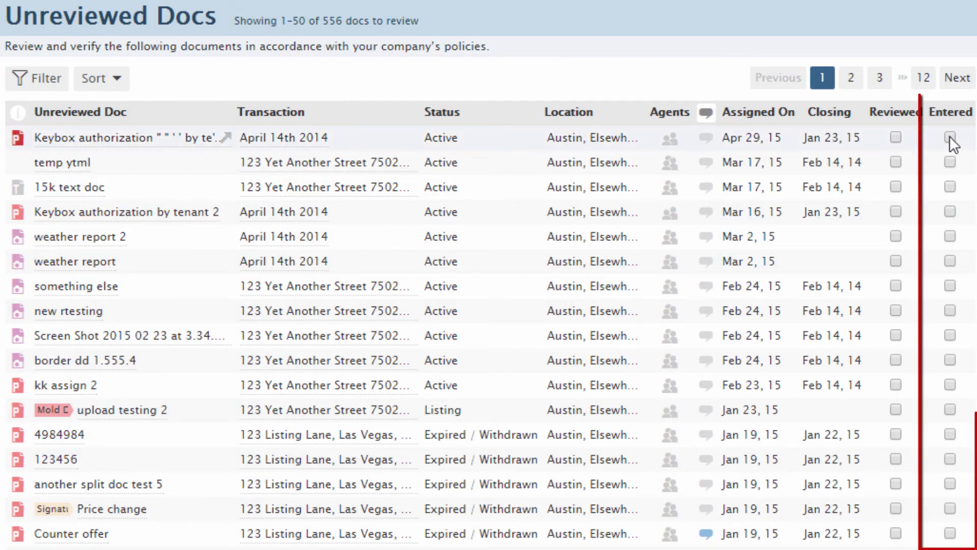
Step: Mark the Keybox authorization and temp ytml documents as Entered
{"action": "left_click", "coordinate": [950, 137]}
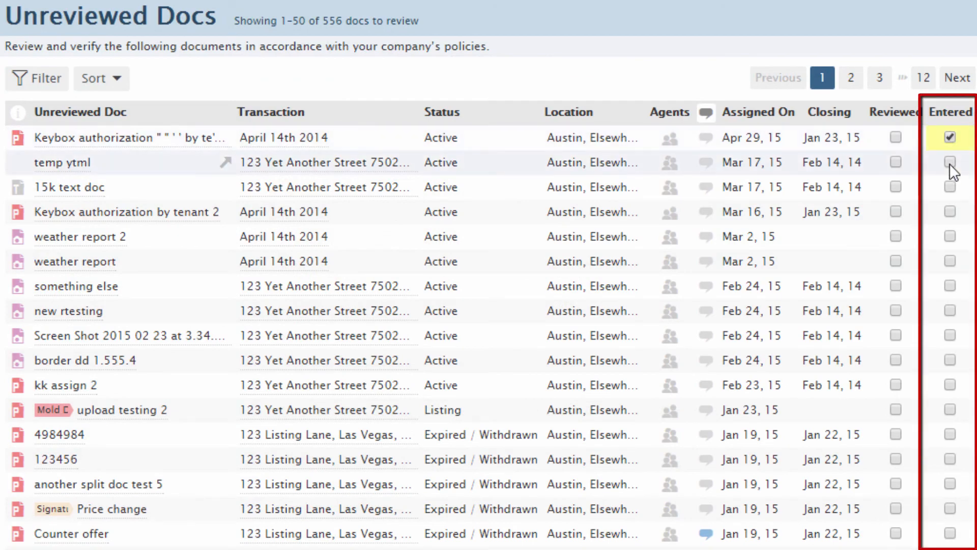
{"action": "left_click", "coordinate": [950, 162]}
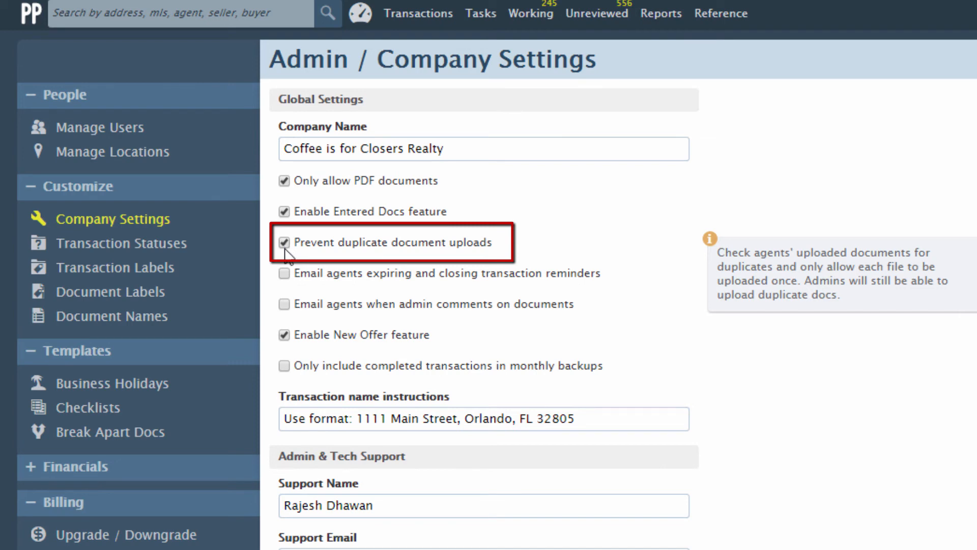
Step: Keep reminder and admin-comment emails off, disable New Offer, and toggle completed-only monthly backups
{"action": "left_click", "coordinate": [284, 274]}
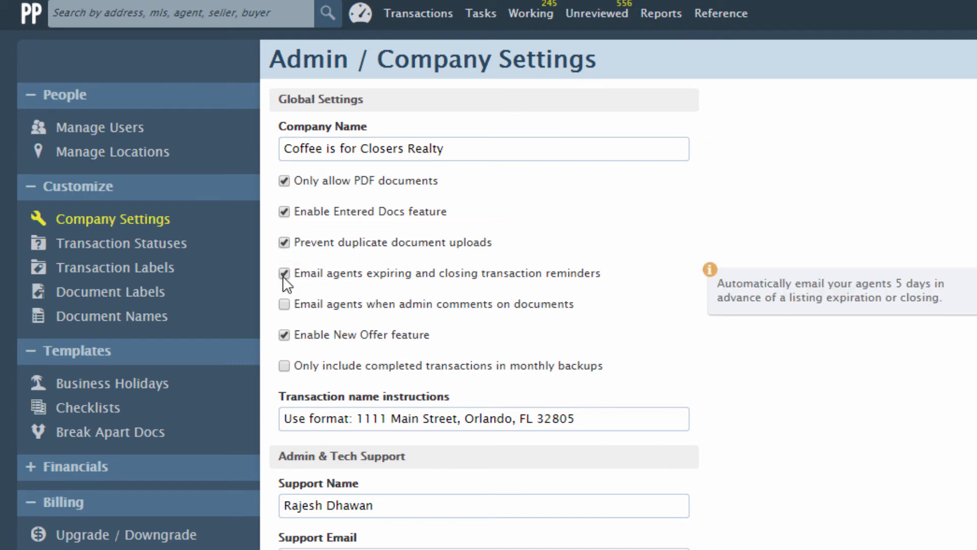
{"action": "left_click", "coordinate": [284, 274]}
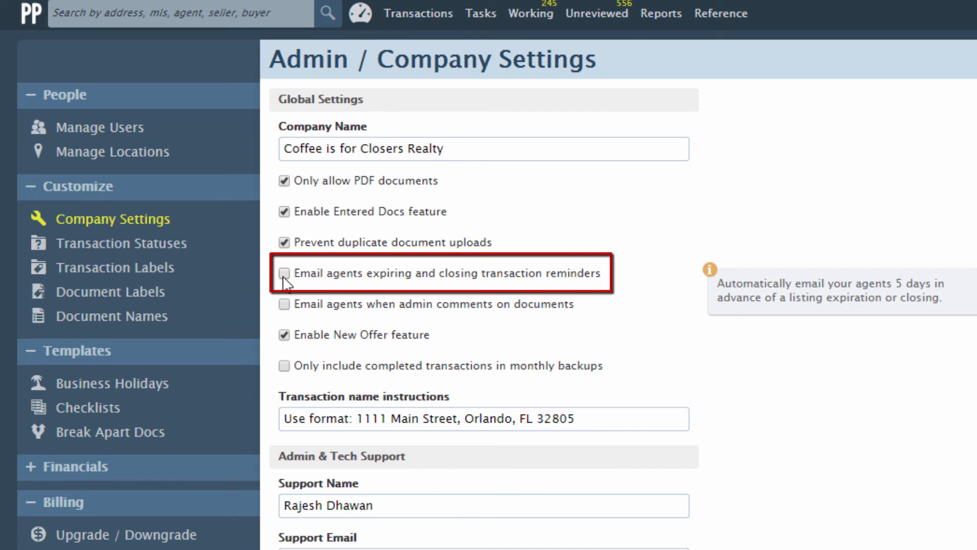
{"action": "left_click", "coordinate": [285, 305]}
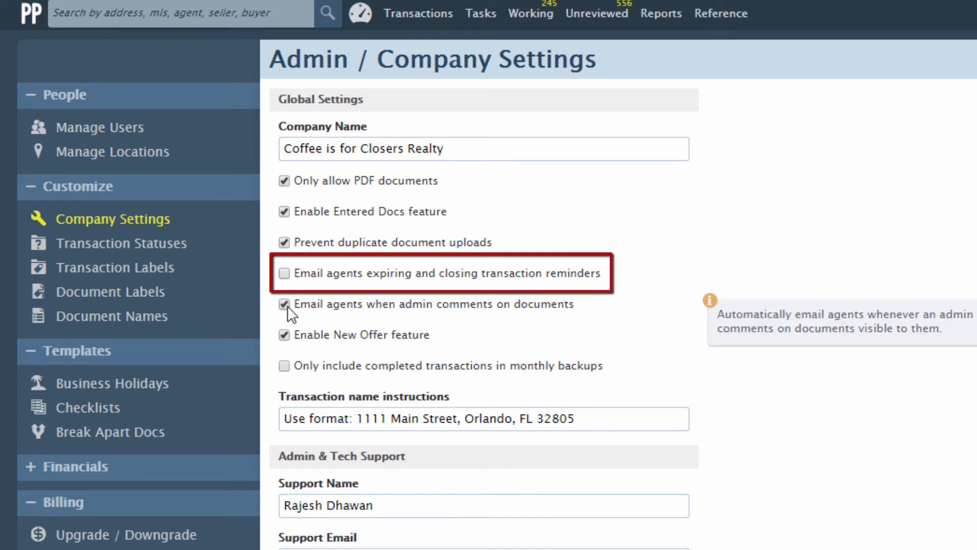
{"action": "left_click", "coordinate": [284, 304]}
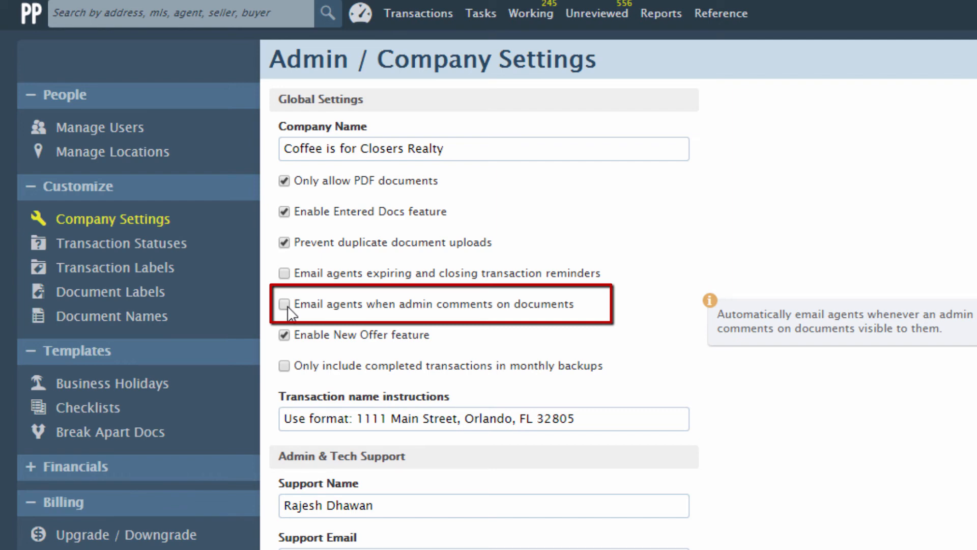
{"action": "left_click", "coordinate": [284, 335]}
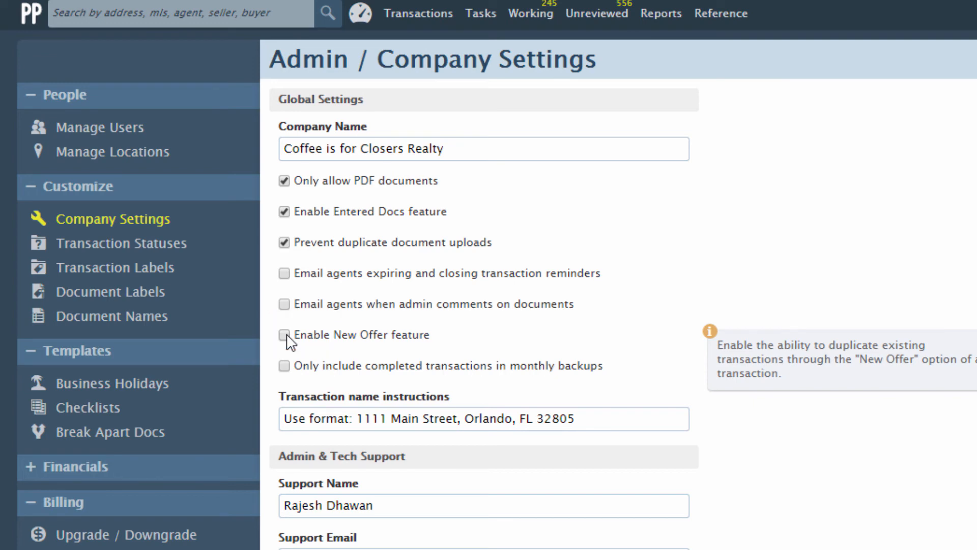
{"action": "mouse_move", "coordinate": [285, 365]}
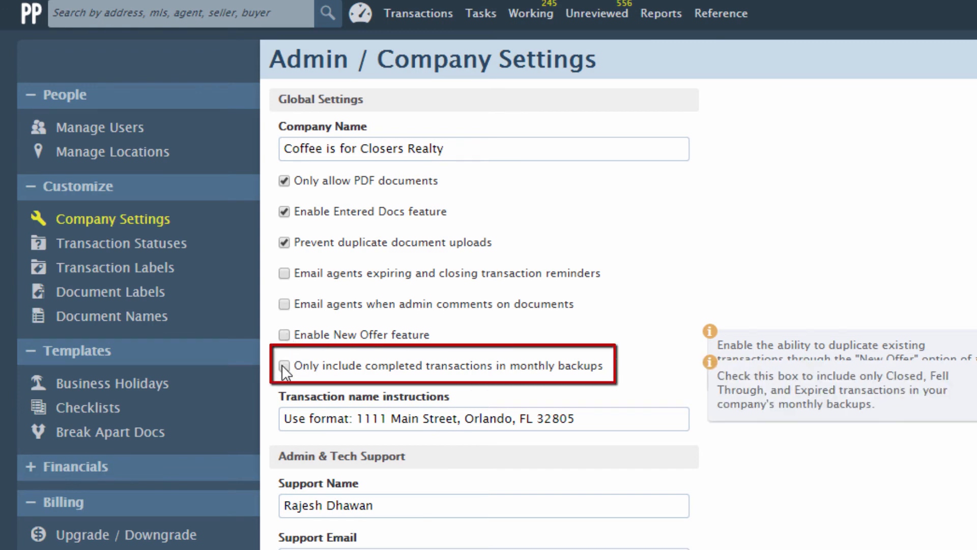
{"action": "left_click", "coordinate": [283, 365]}
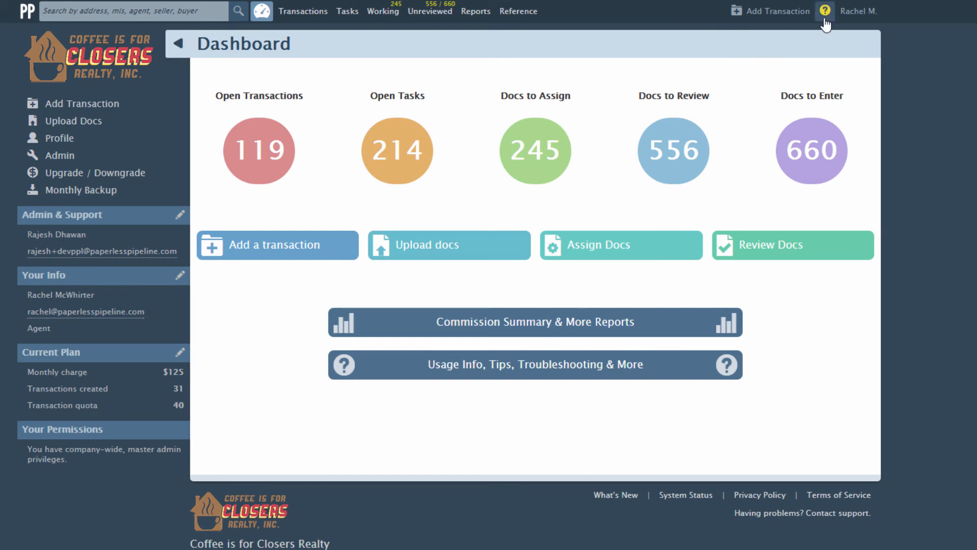
{"action": "left_click", "coordinate": [824, 11]}
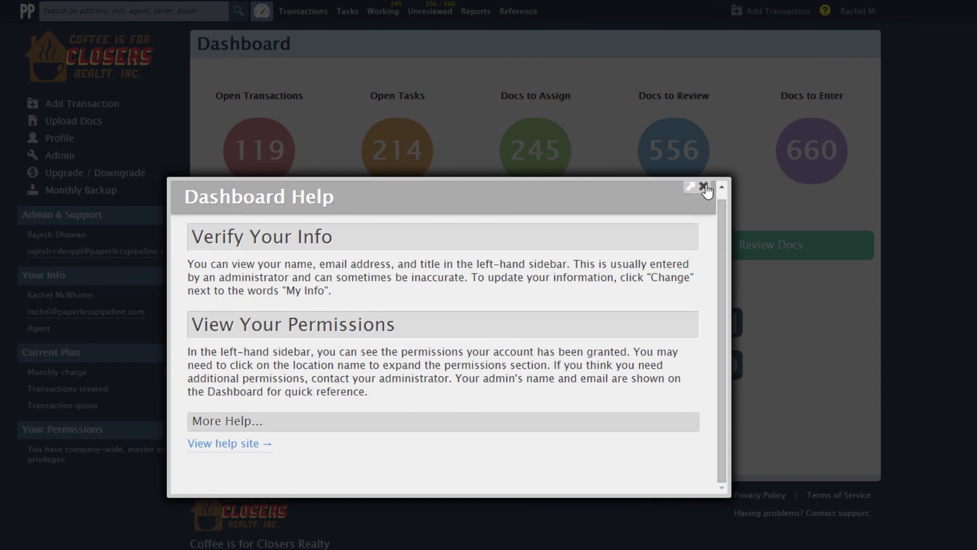
{"action": "left_click", "coordinate": [824, 11]}
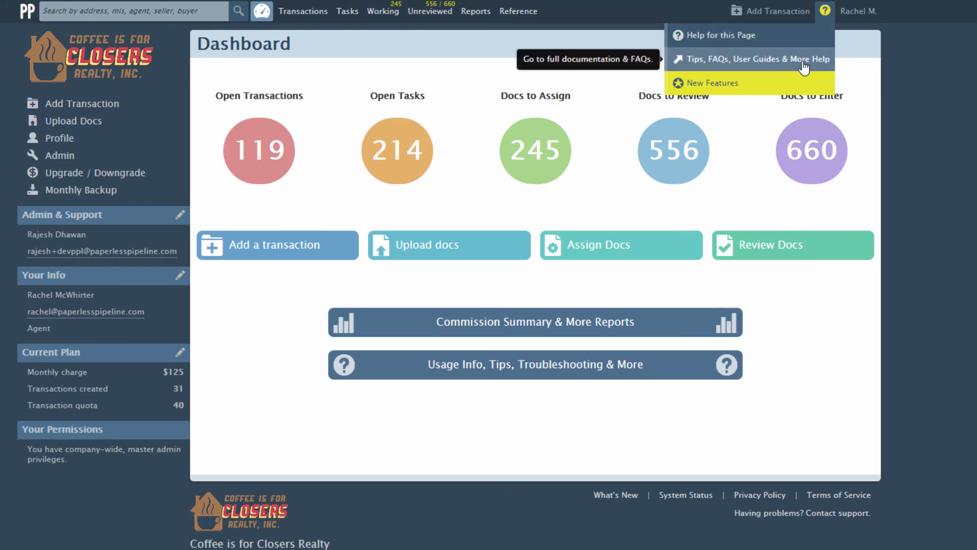
{"action": "left_click", "coordinate": [748, 59]}
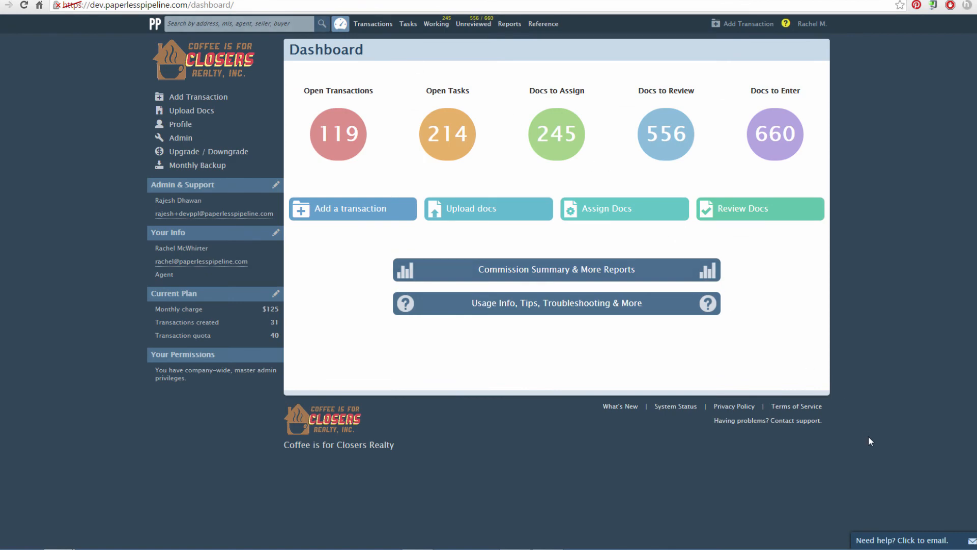
Step: Email support a question beginning 'Hi! I was wond…' through the Need help? widget
{"action": "left_click", "coordinate": [902, 540]}
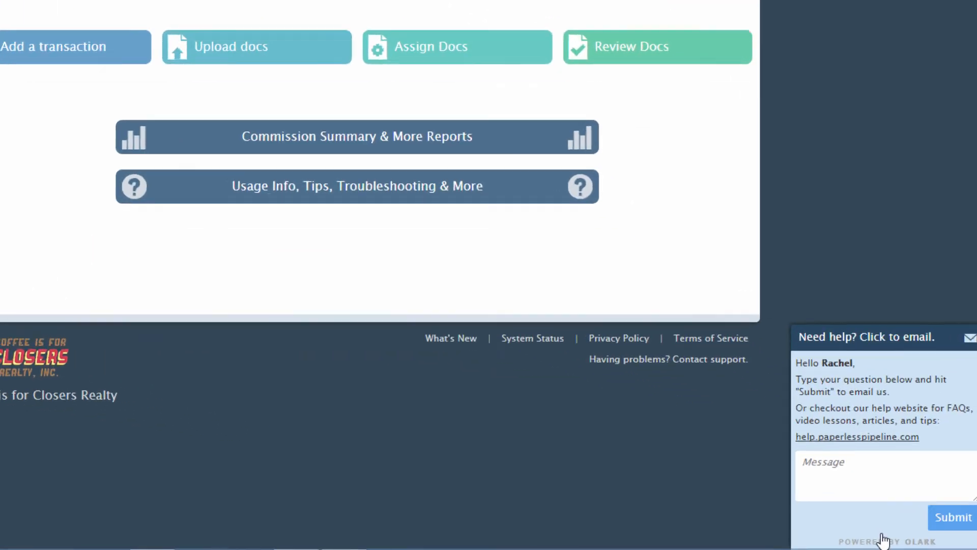
{"action": "type", "text": "Hi! I was wondering if you could help"}
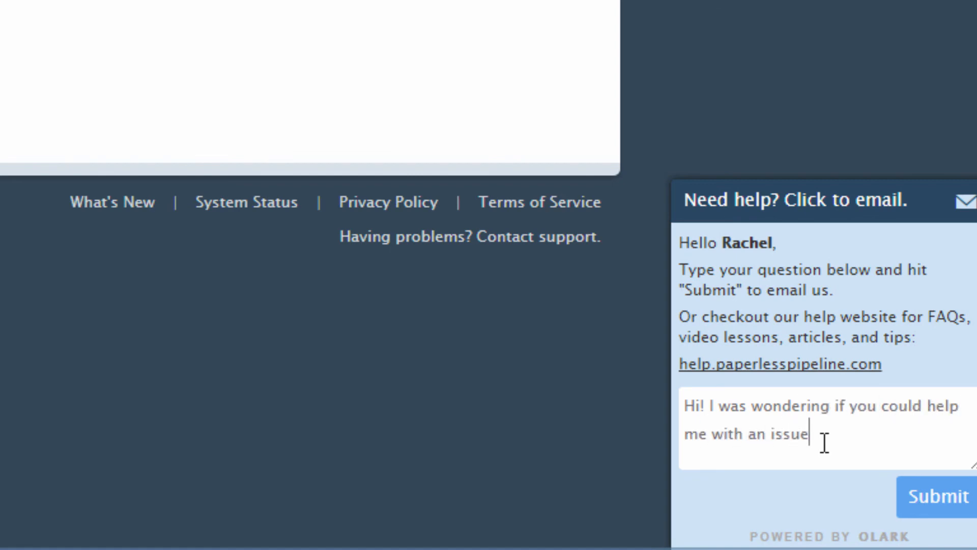
{"action": "left_click", "coordinate": [940, 497]}
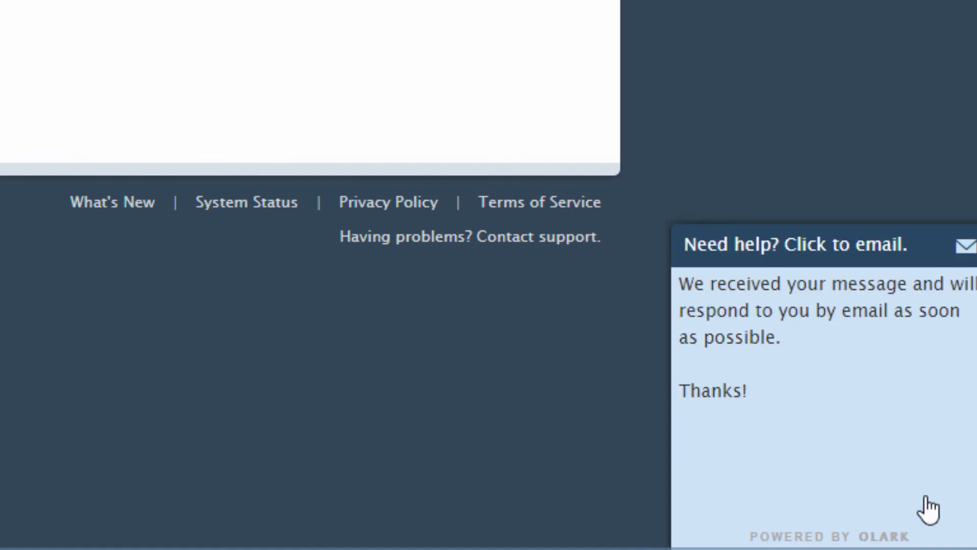